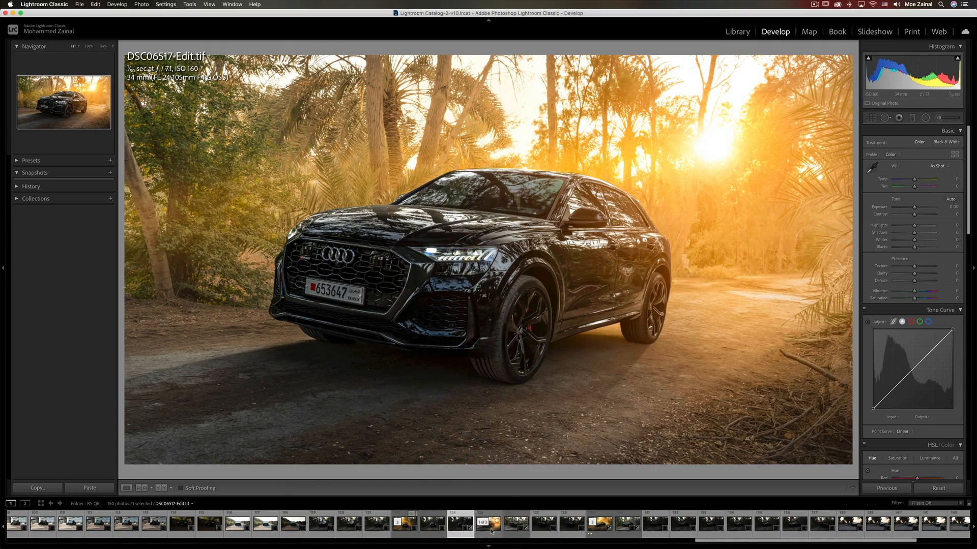
View the raw DSC06516 shot, then DSC06517, in the Develop filmstrip
click(488, 523)
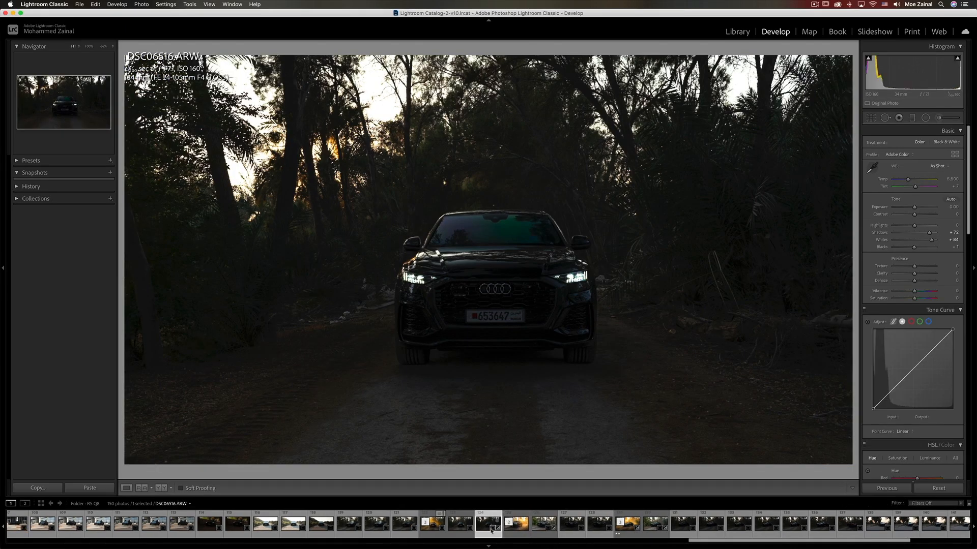
click(514, 523)
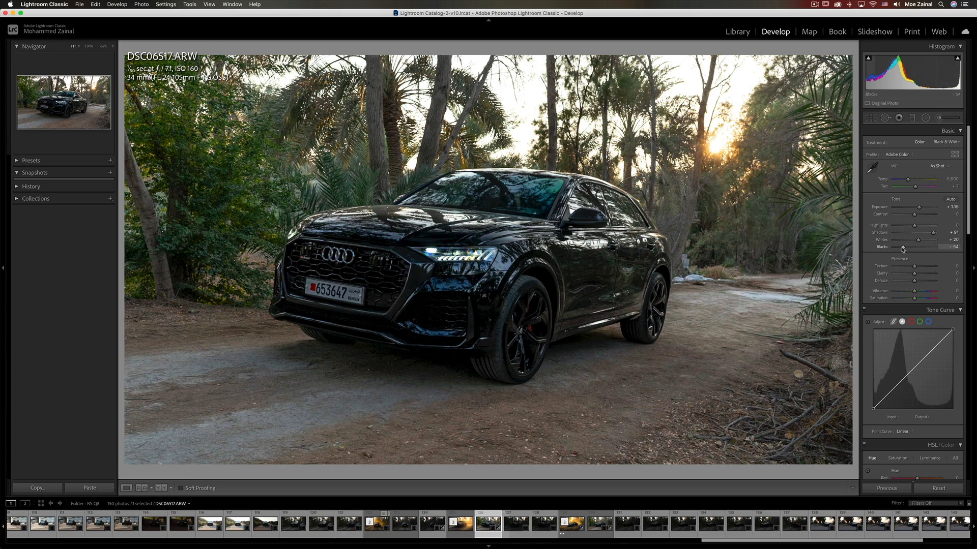
mouse_move(696, 198)
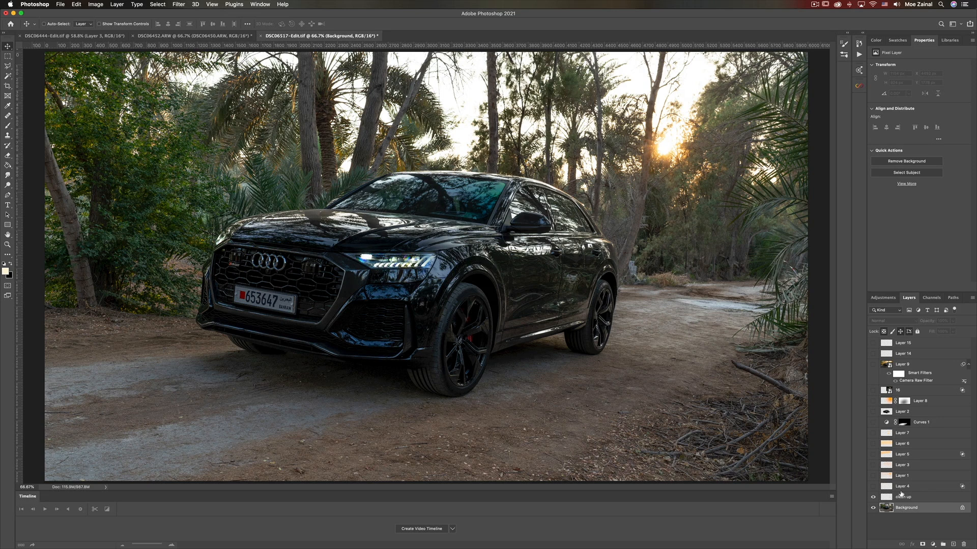
Select Layer 4 and make its pale cream haze visible
click(905, 486)
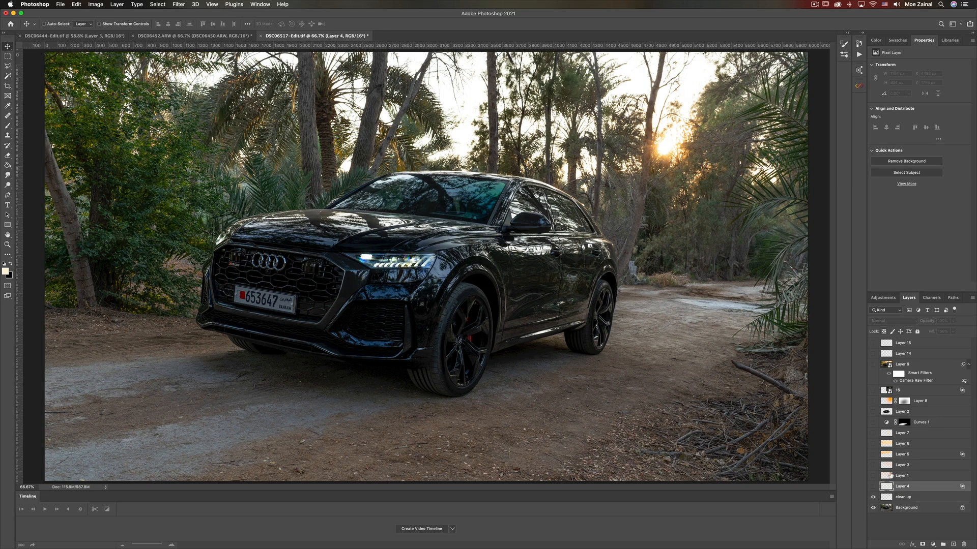
click(903, 475)
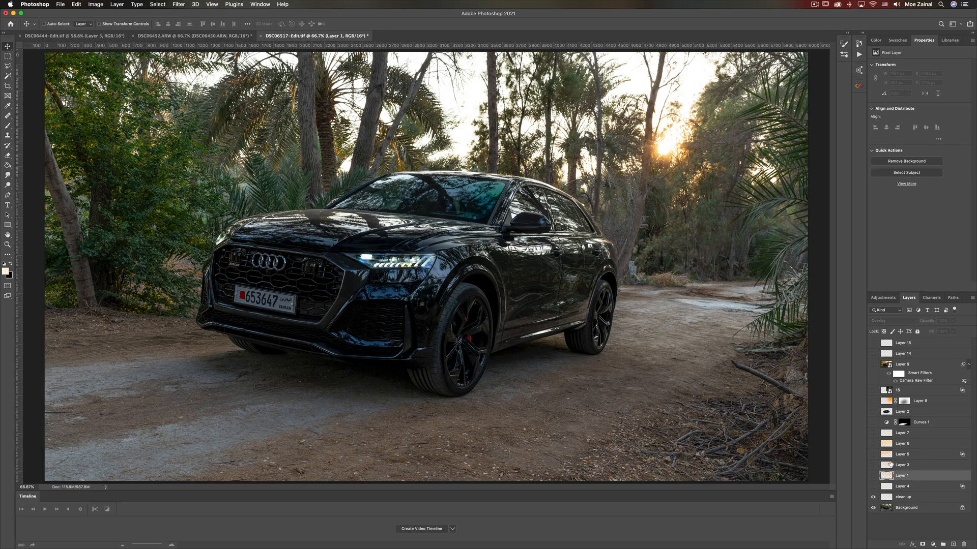
click(904, 455)
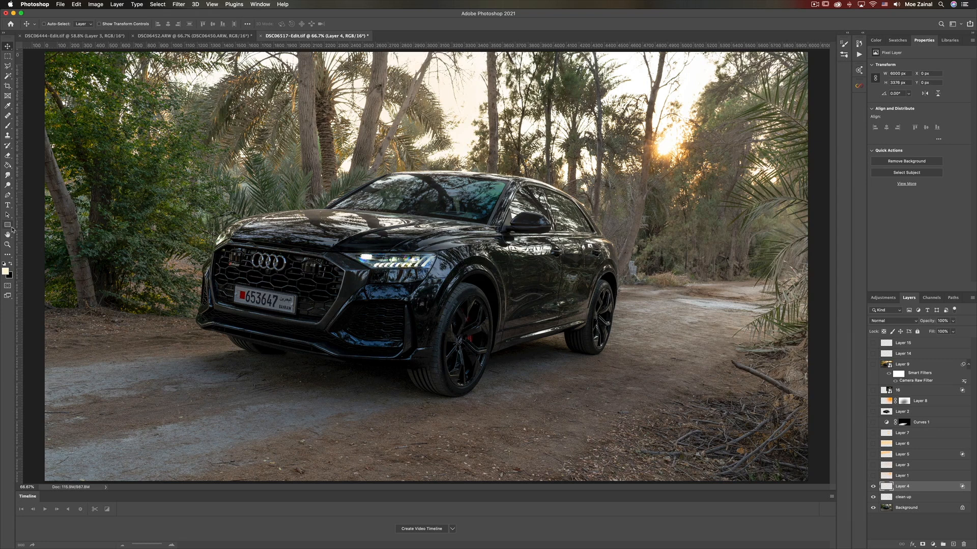
Inspect the cream foreground colour, compare the Layer 4 haze, and cancel Blending Options
click(6, 270)
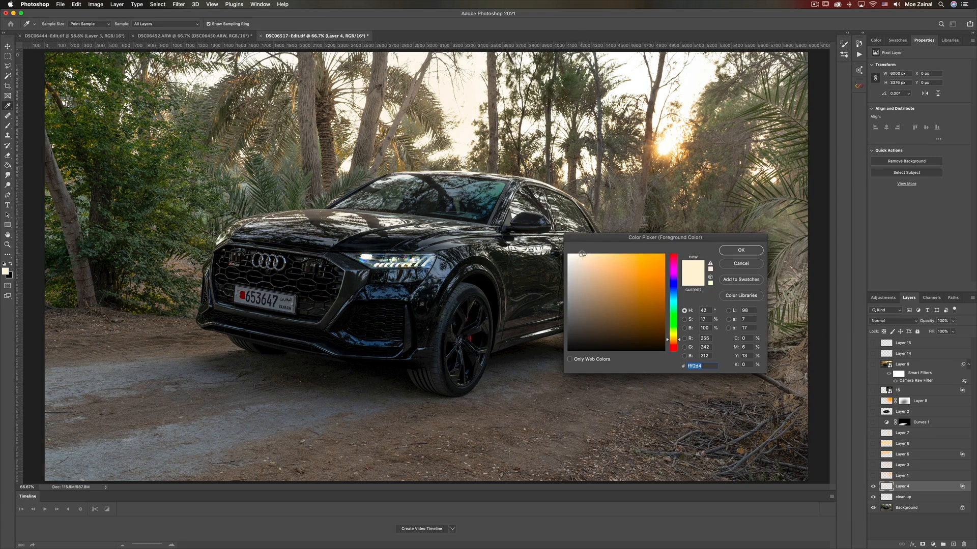
click(740, 250)
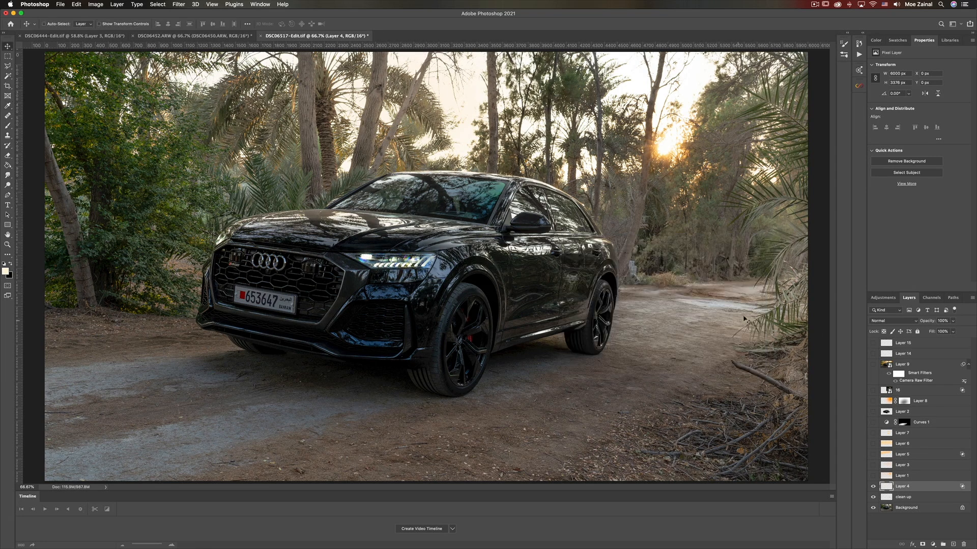
mouse_move(710, 299)
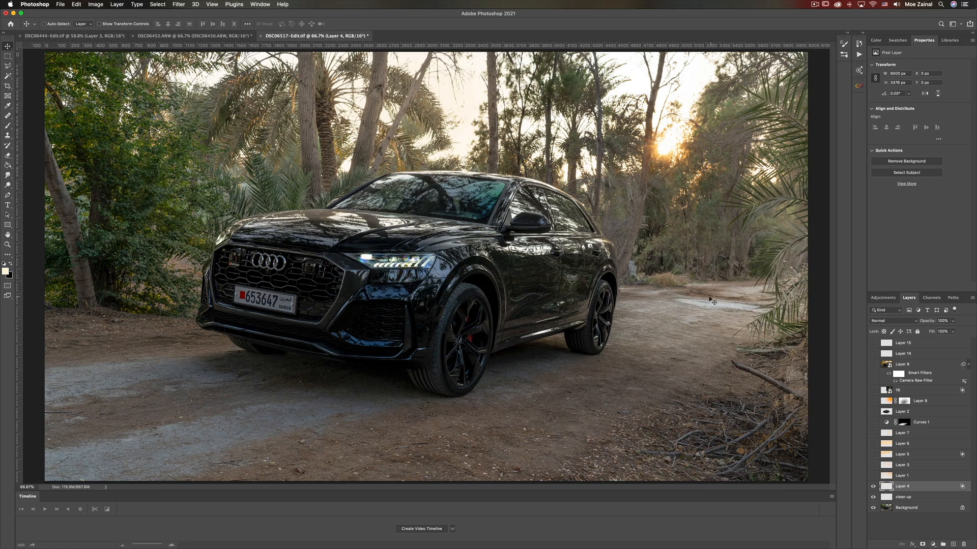
mouse_move(196, 100)
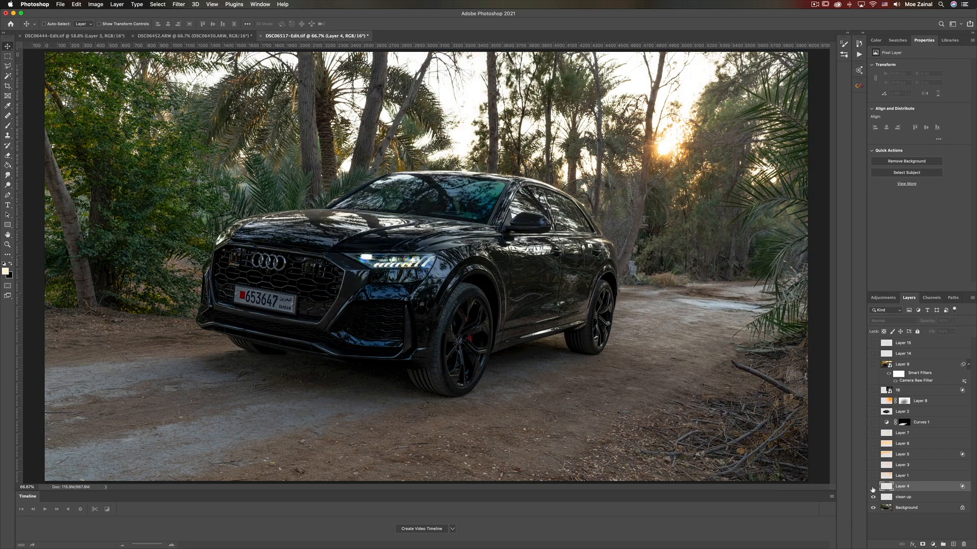
click(873, 486)
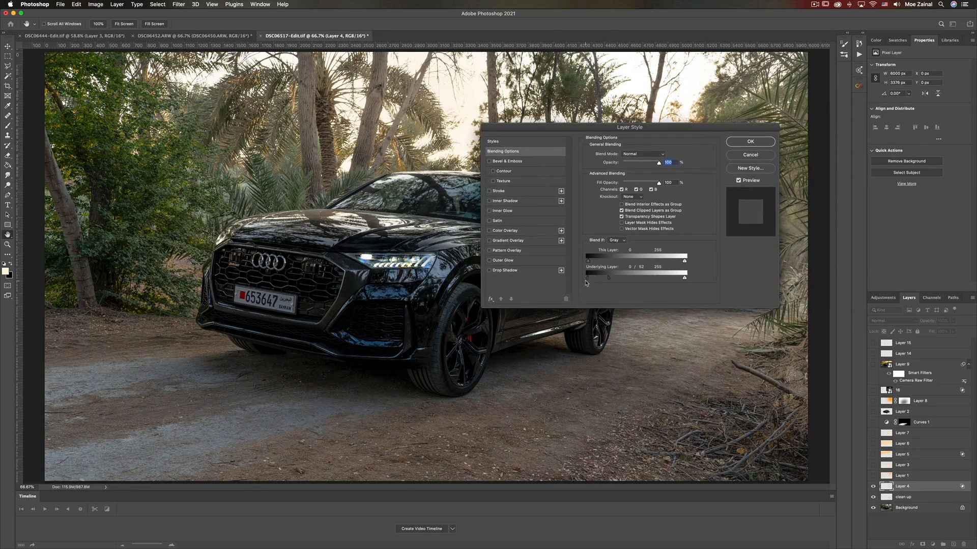
mouse_move(698, 427)
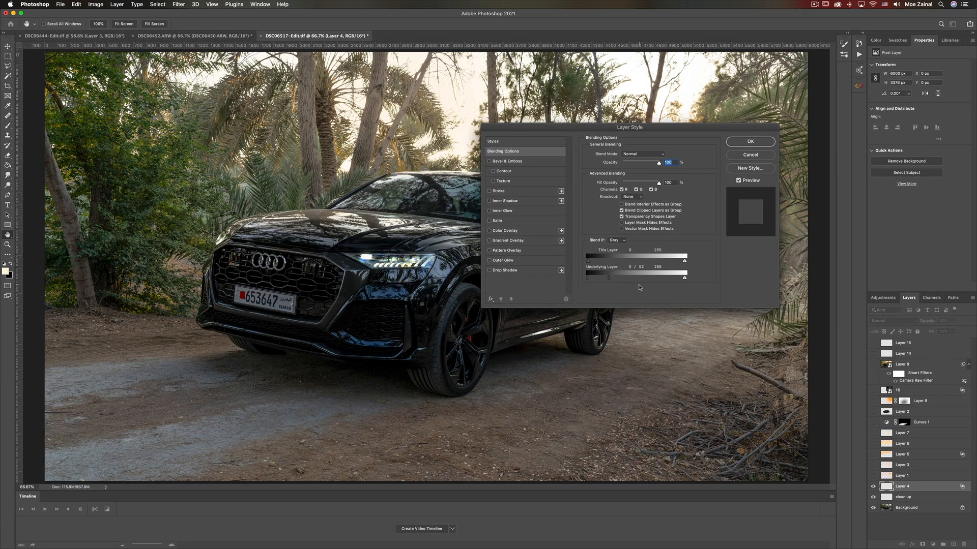
mouse_move(750, 155)
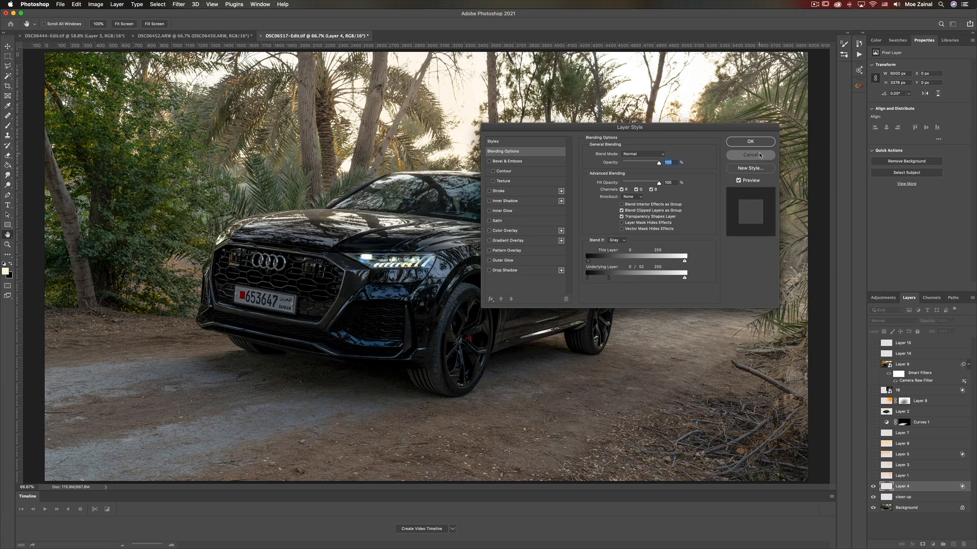
click(749, 155)
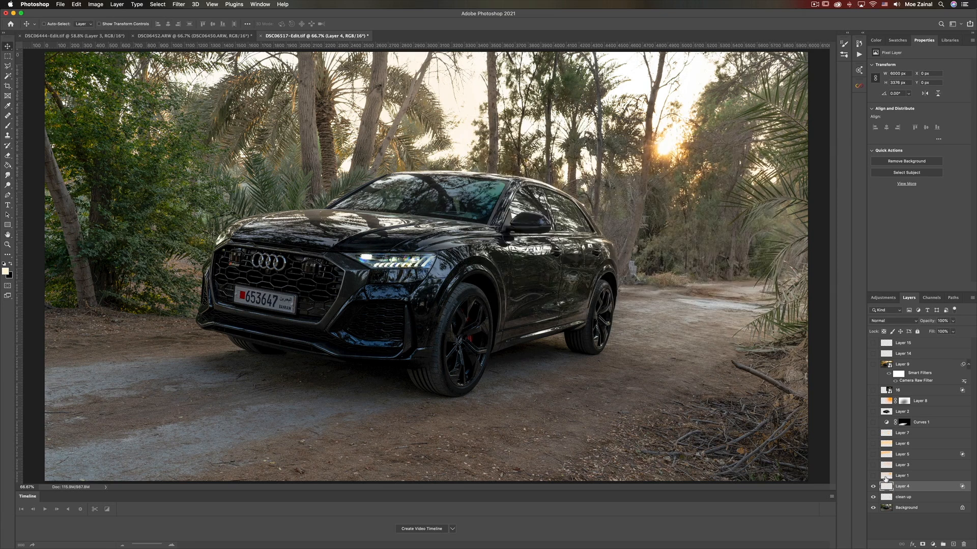
Turn on the Layer 1 Overlay glow and the Layer 3 Screen warm haze
click(904, 475)
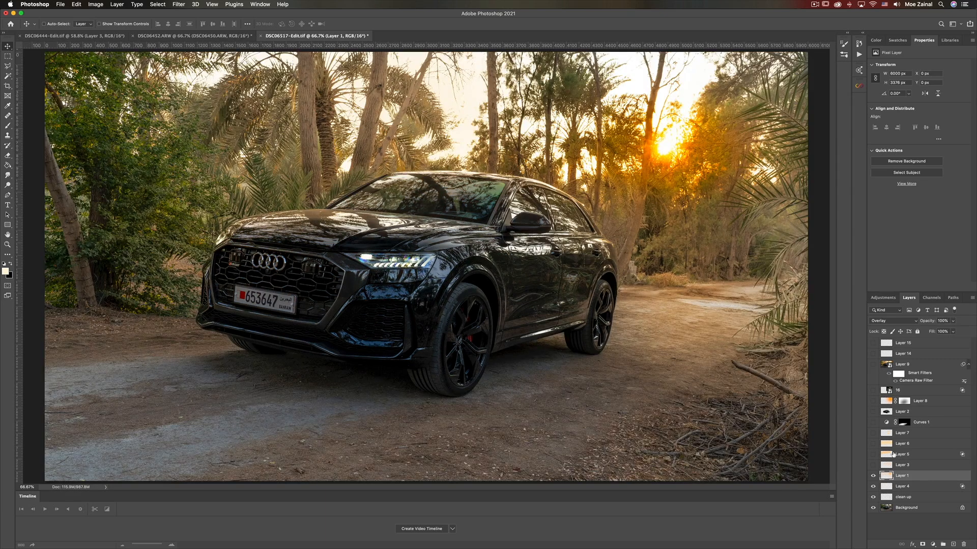
click(903, 464)
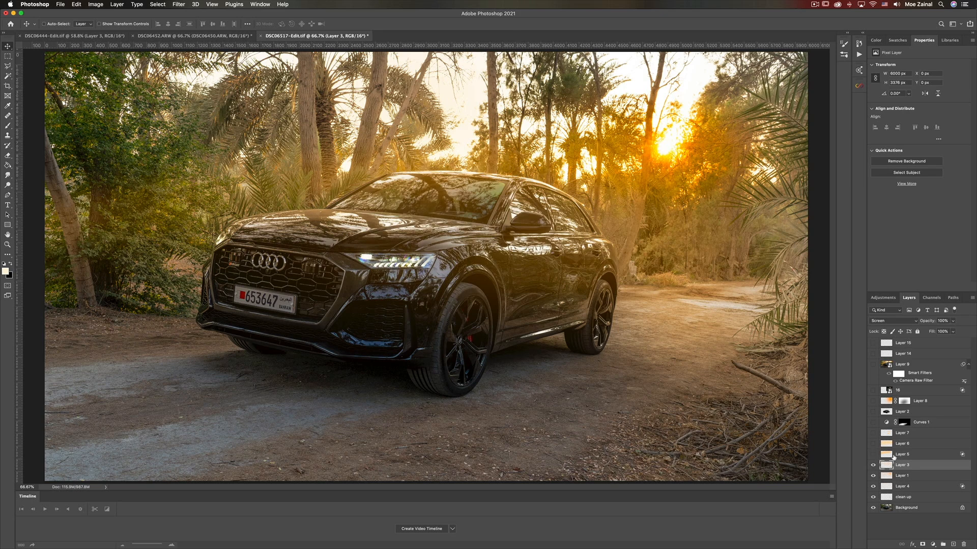
Show the Layer 5 Screen golden light at 36% and check its Blend If settings
click(904, 455)
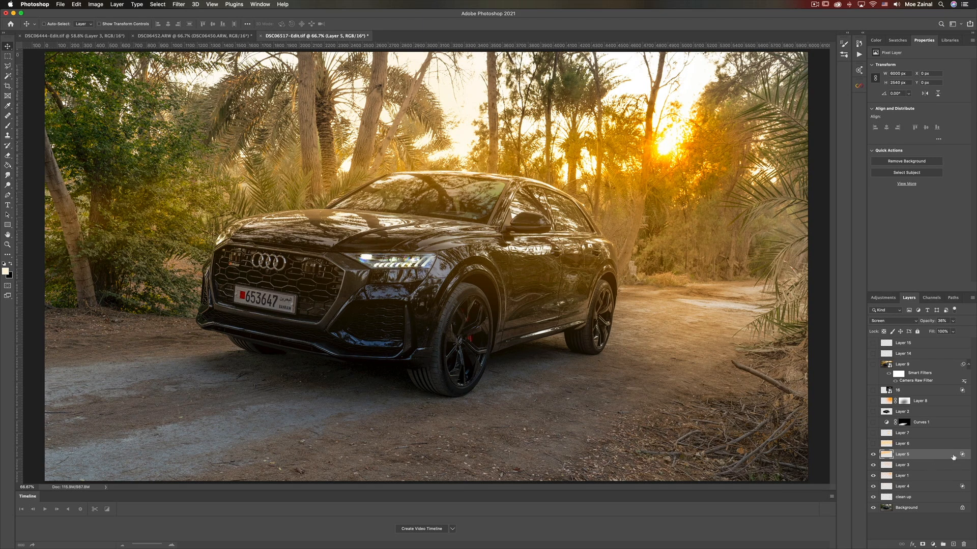
double_click(915, 453)
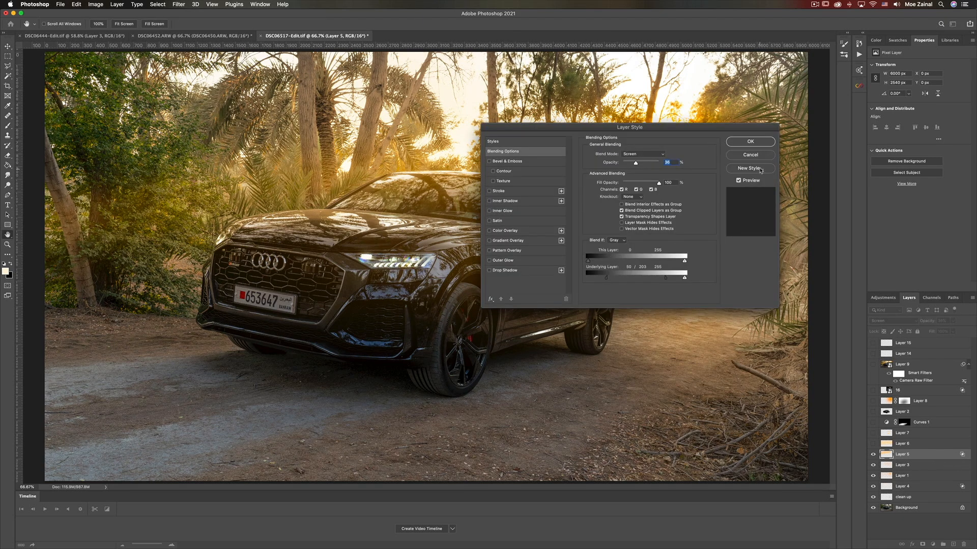
click(750, 141)
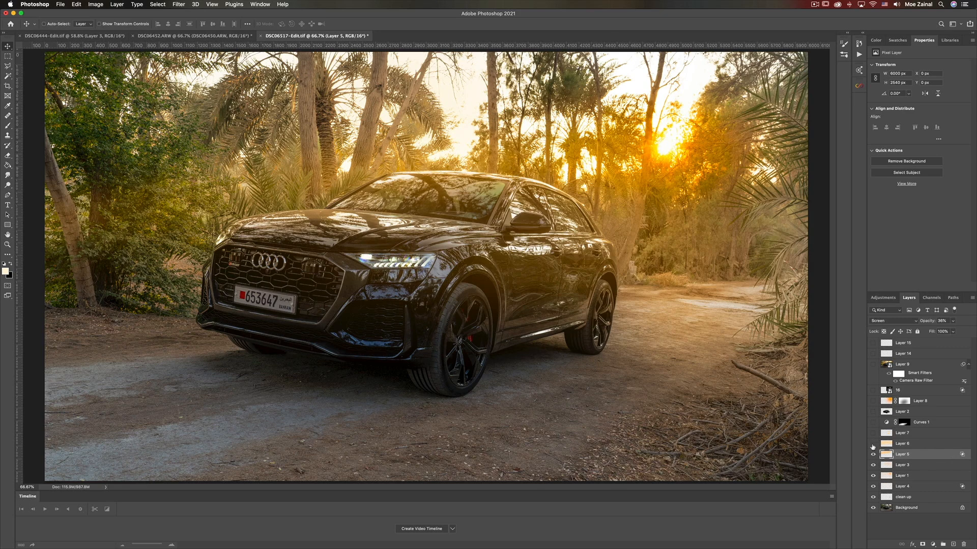
Show the Layer 6 Screen glow at 16% and compare it on and off
click(909, 444)
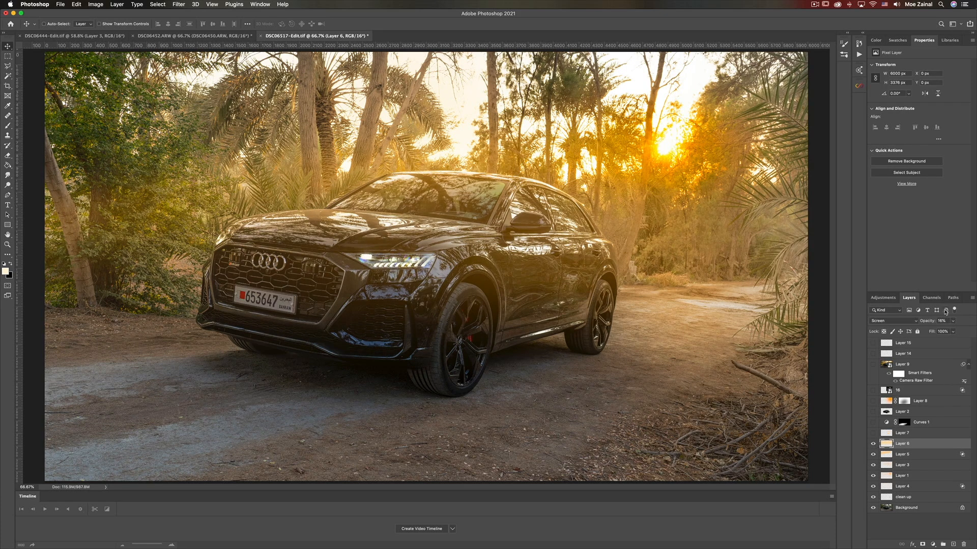
click(905, 455)
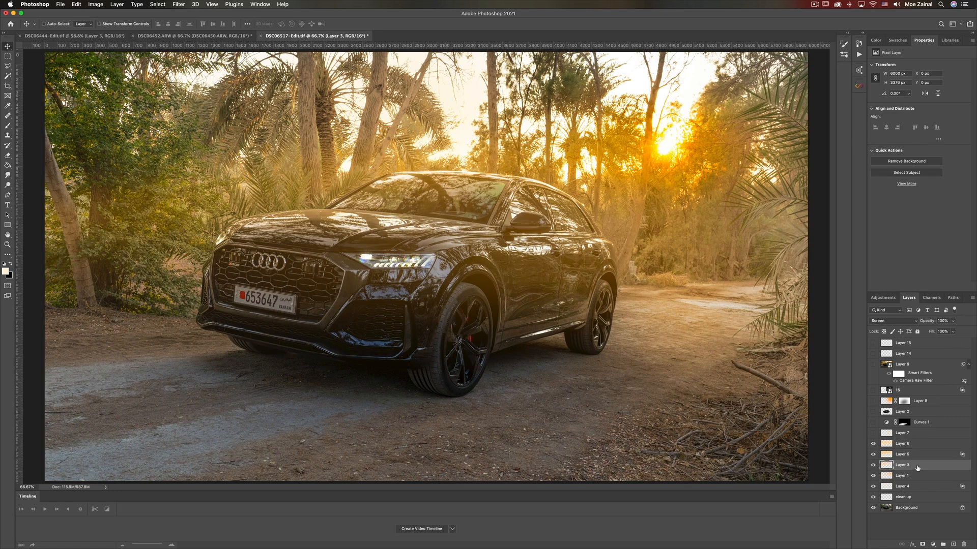
click(904, 443)
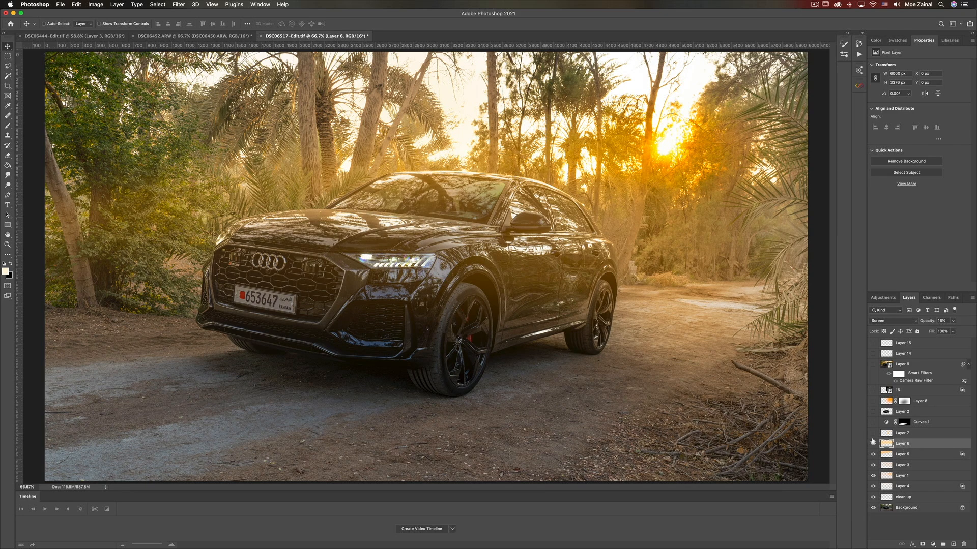
click(872, 432)
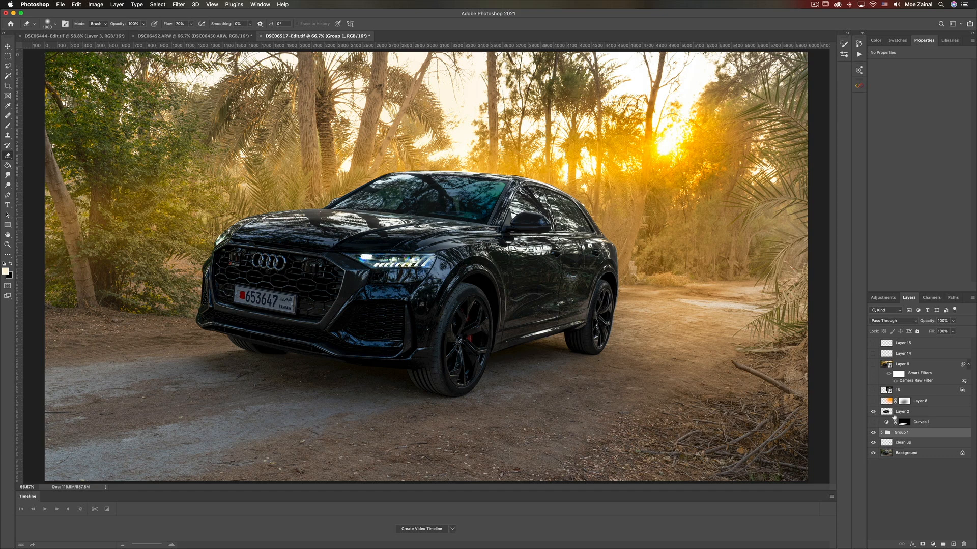
Turn on Layer 8's golden glow (Screen, 59% opacity)
click(904, 411)
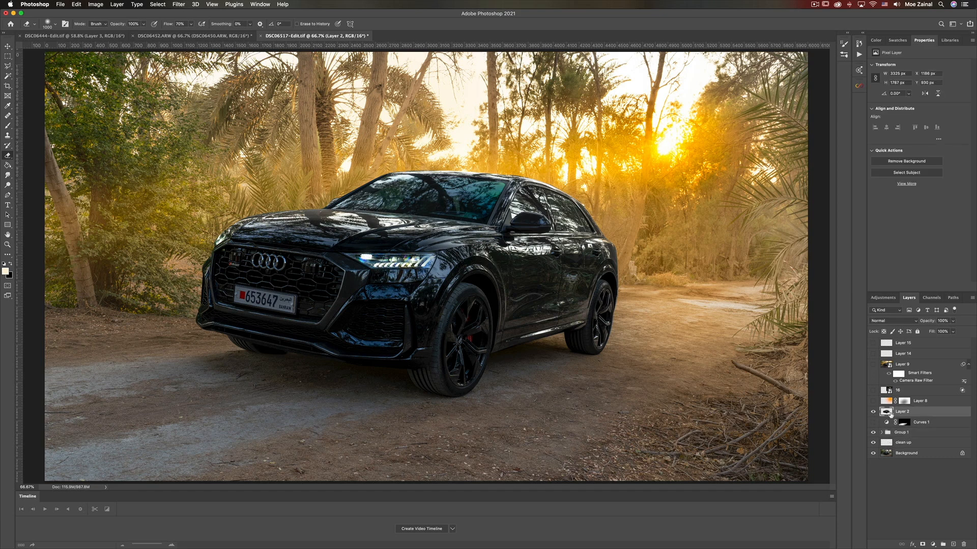
mouse_move(894, 415)
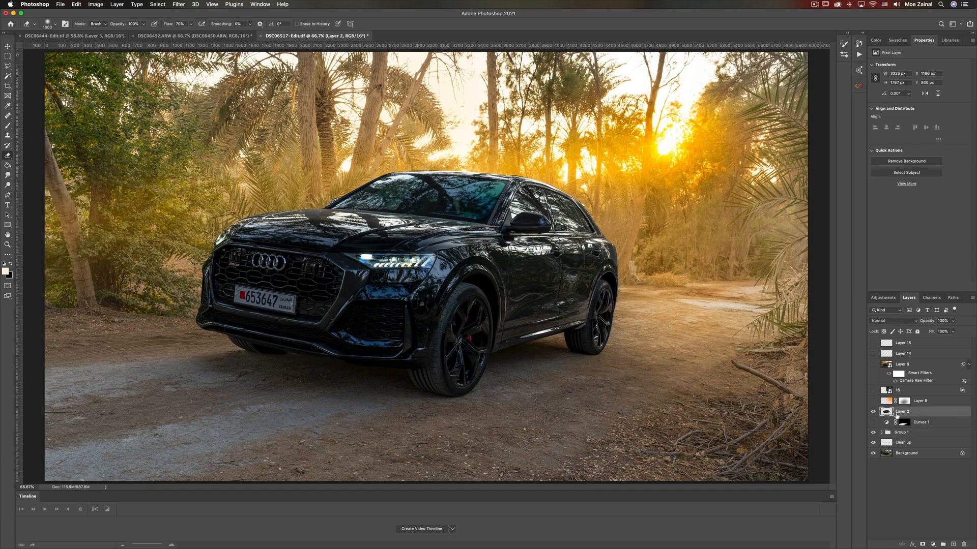
click(919, 400)
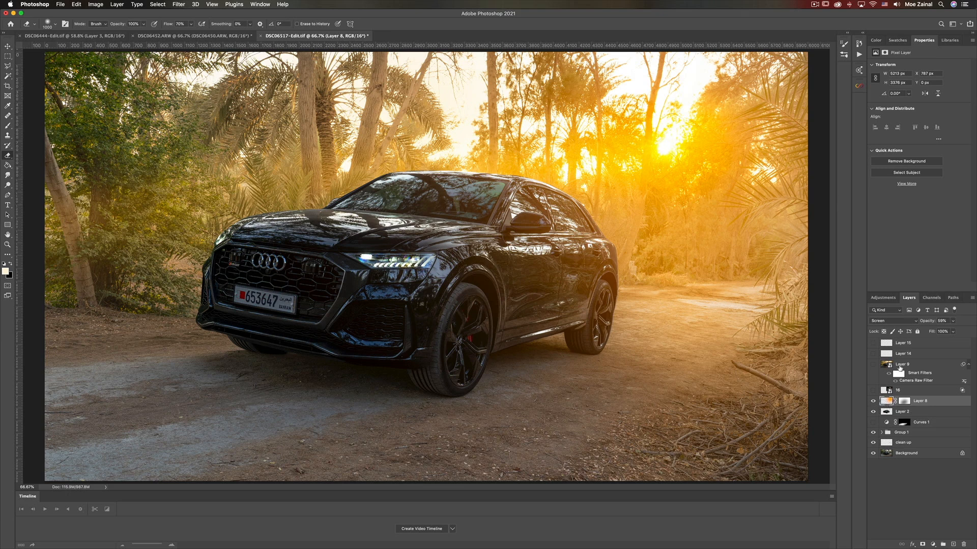
mouse_move(949, 327)
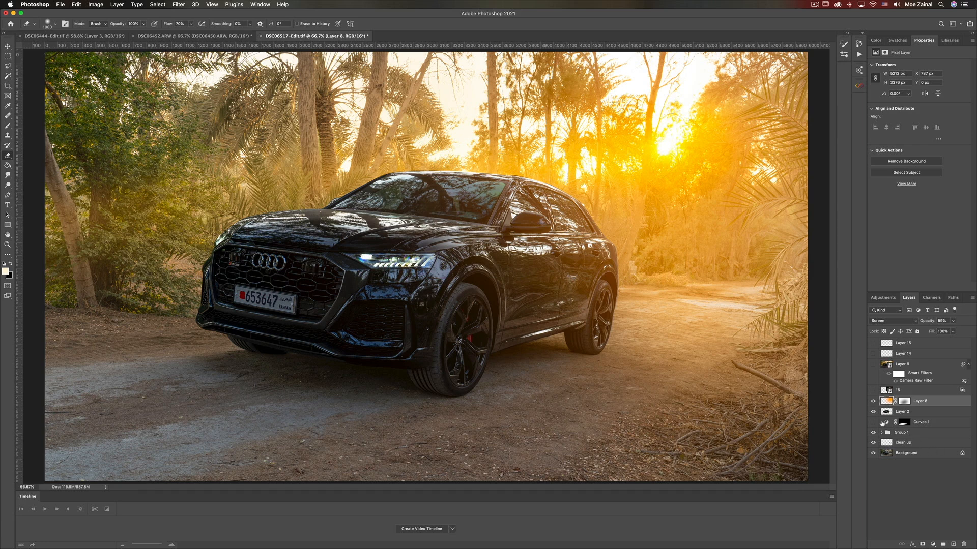
Select the Curves 1 layer mask for painting
click(921, 422)
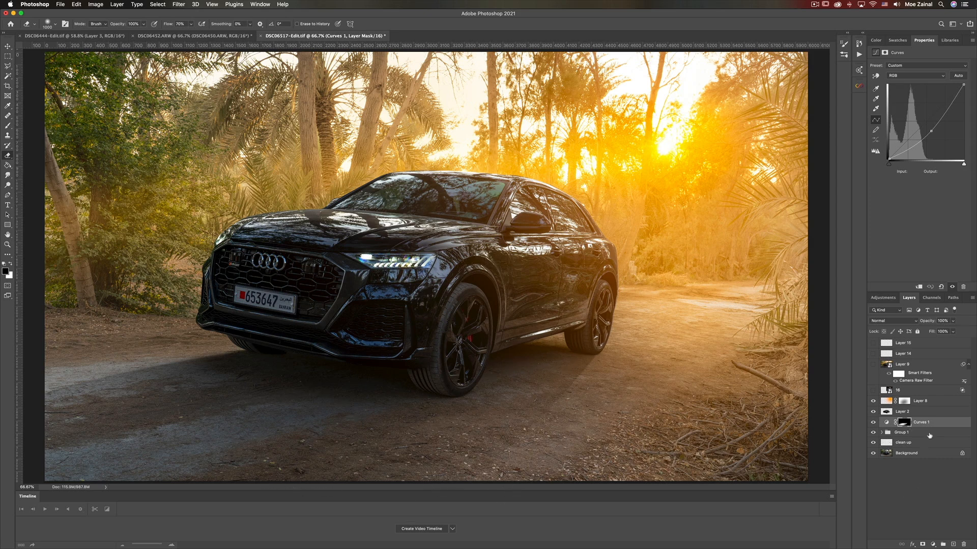
mouse_move(72, 405)
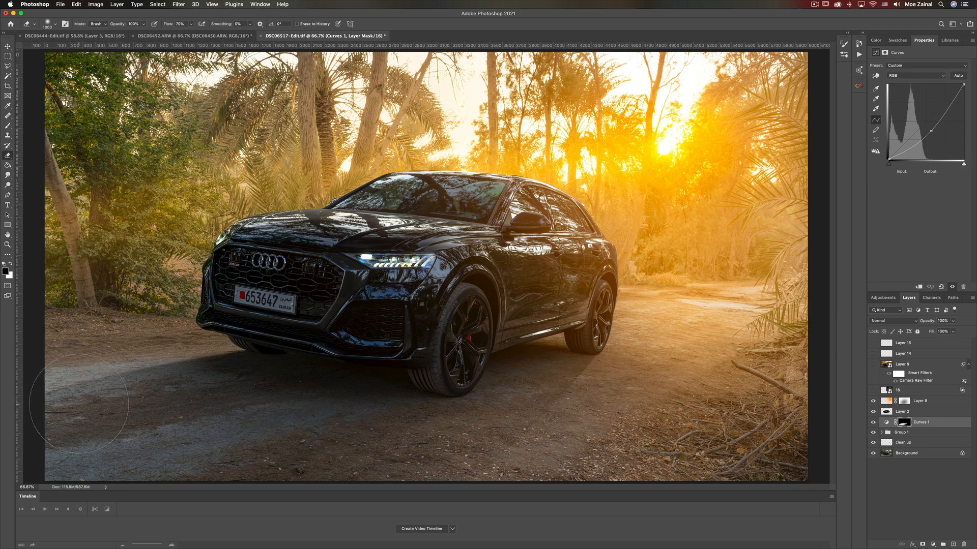
mouse_move(122, 414)
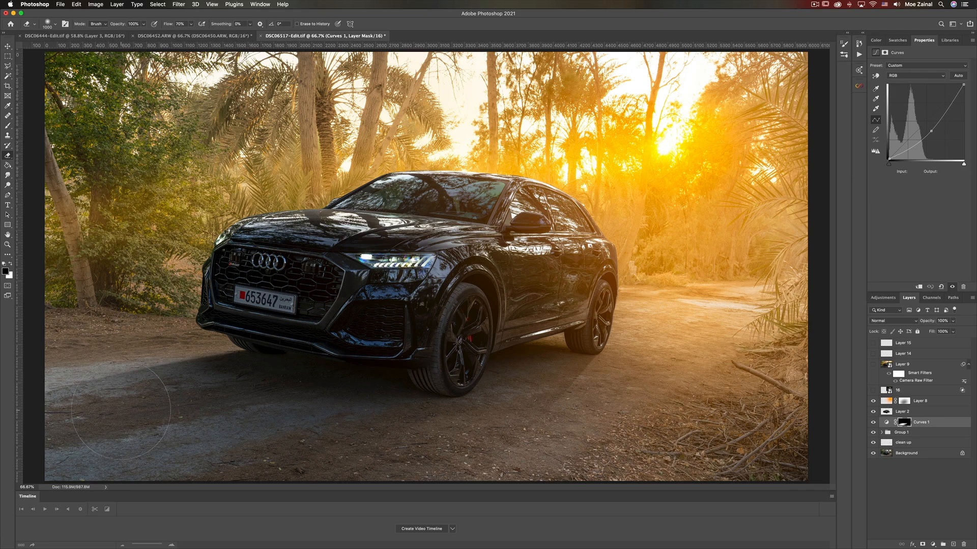
mouse_move(691, 527)
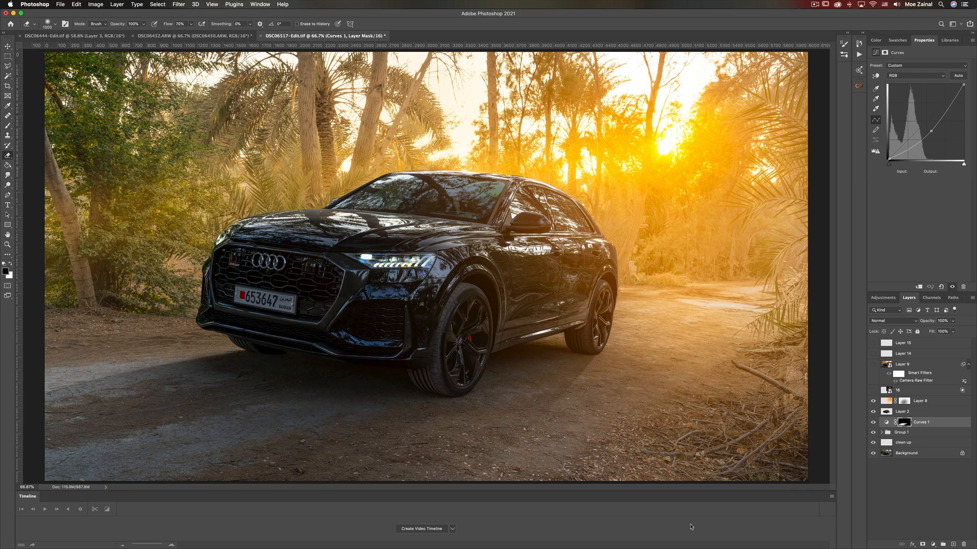
mouse_move(816, 256)
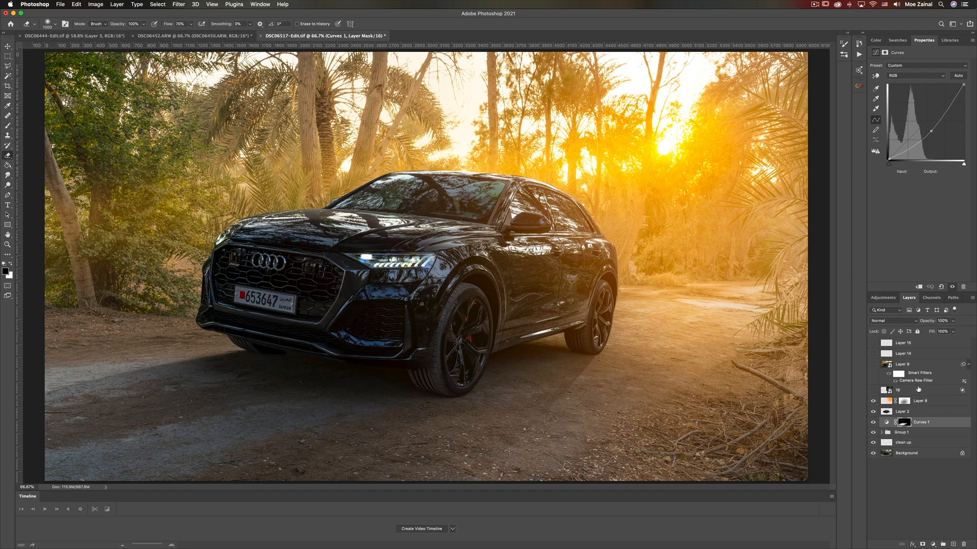
Show the layer 16 sun flare in Screen mode and lower its opacity to 79%
click(907, 389)
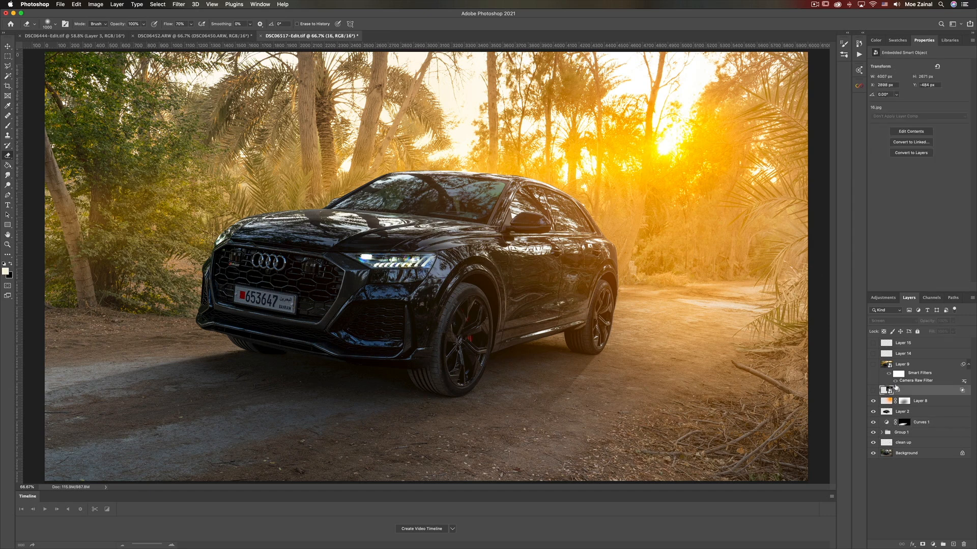
click(907, 390)
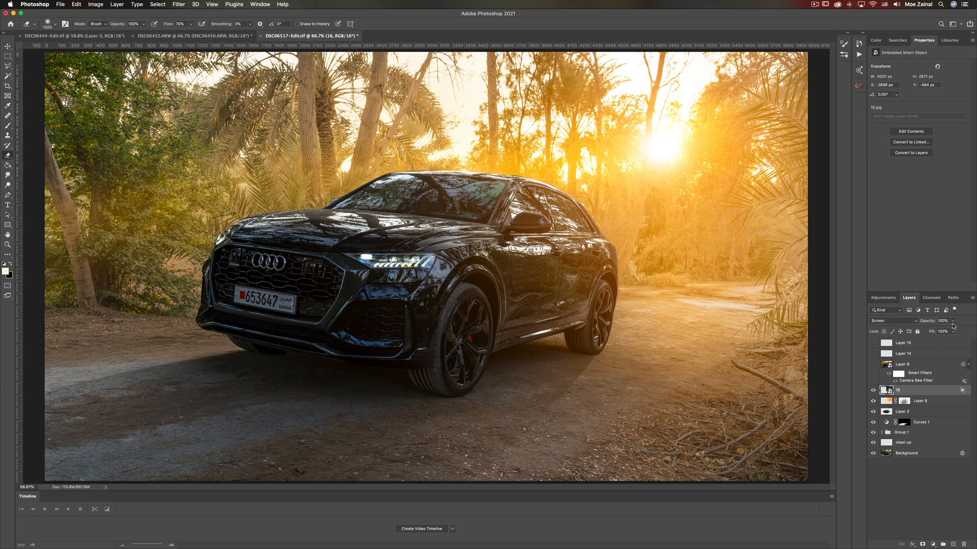
drag(959, 330, 946, 331)
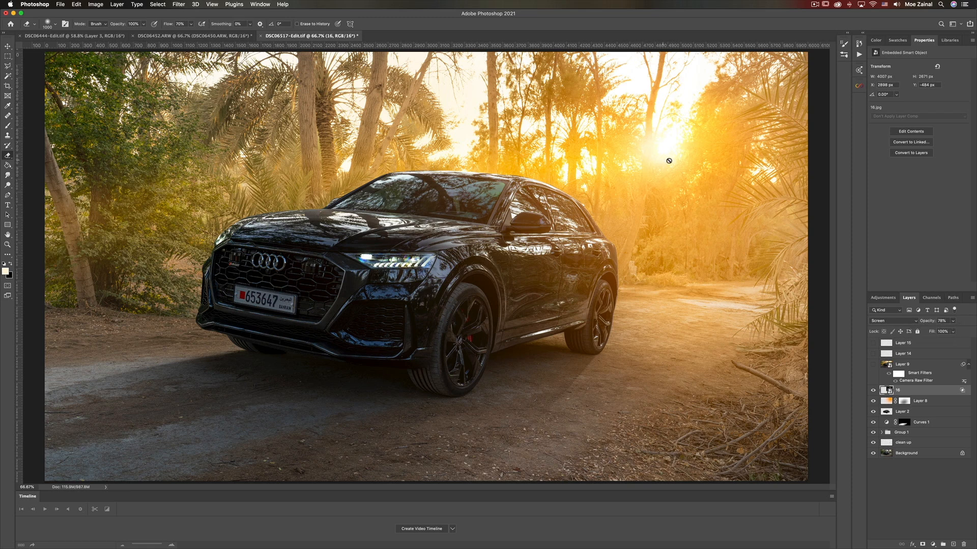
mouse_move(676, 136)
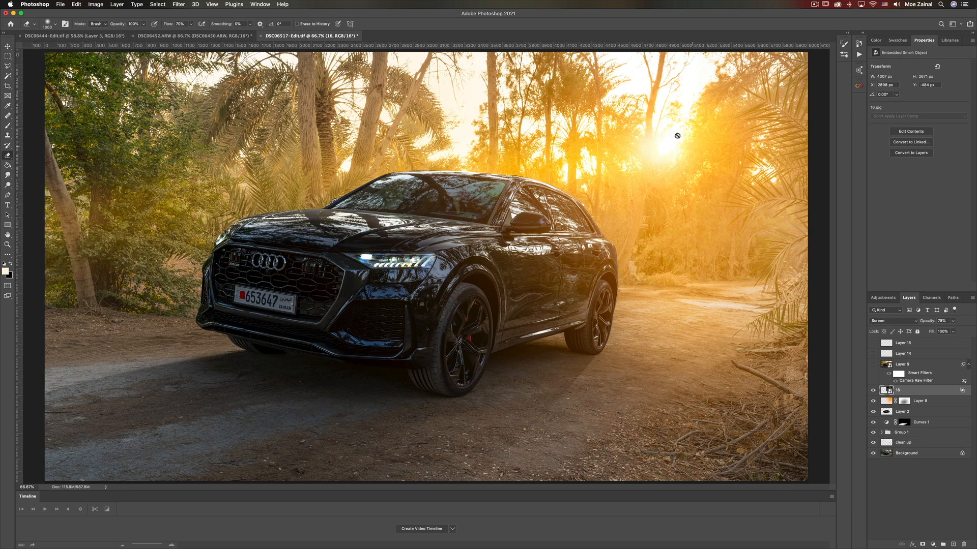
mouse_move(671, 152)
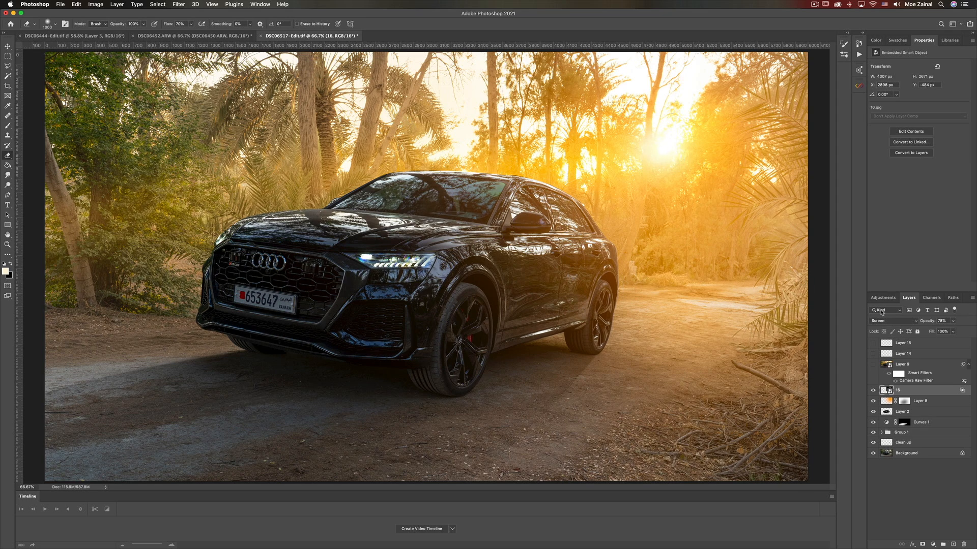
mouse_move(882, 310)
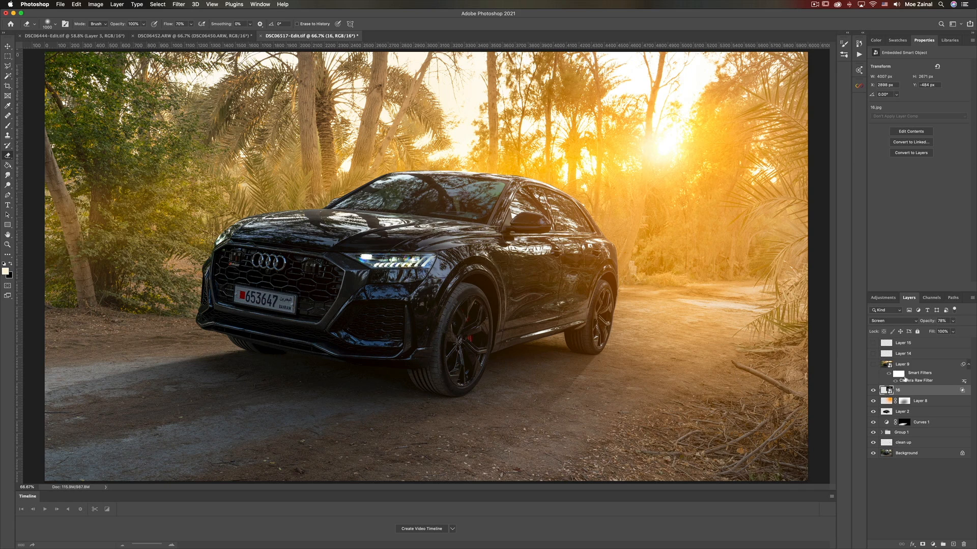
mouse_move(916, 373)
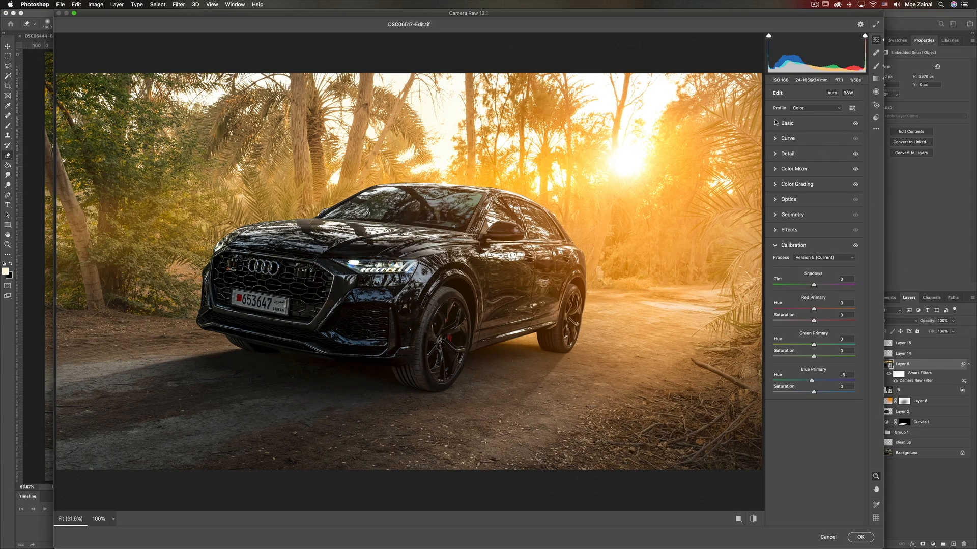
Review Layer 9's Basic, Color Mixer and Calibration panels and nudge the Blue Primary Hue
click(787, 122)
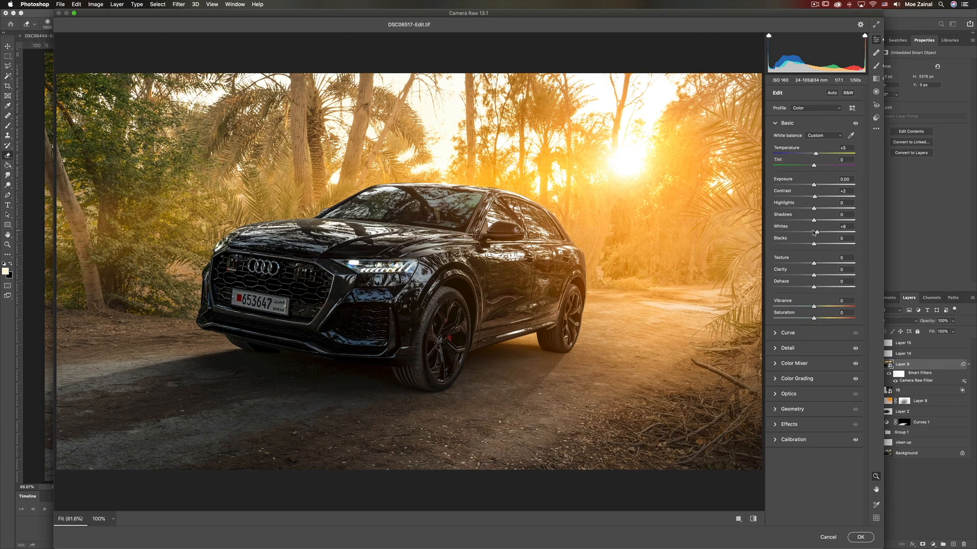
mouse_move(668, 235)
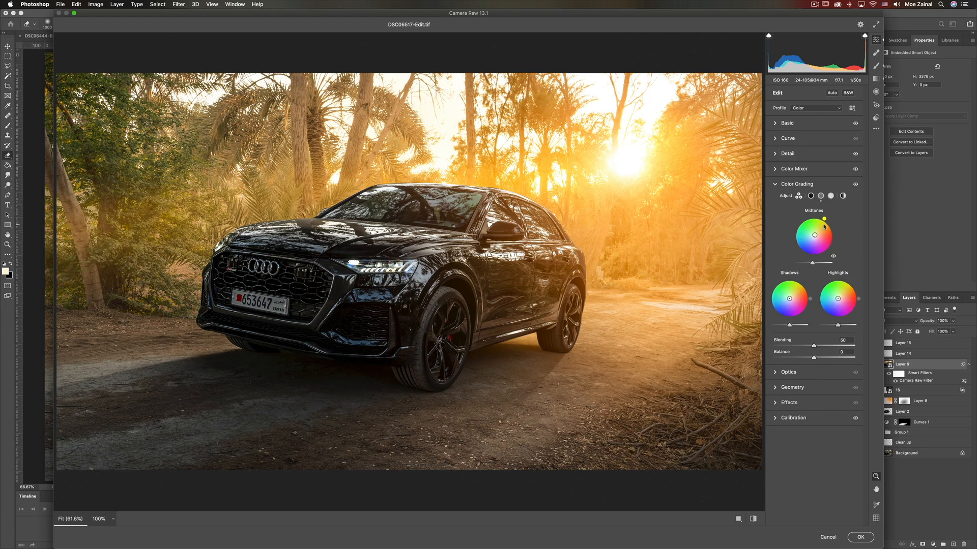
click(788, 169)
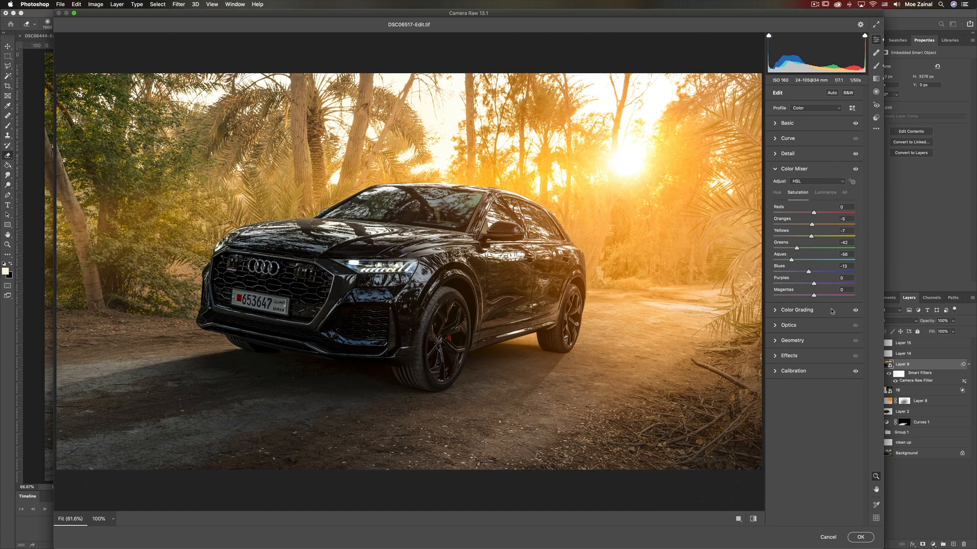
mouse_move(796, 373)
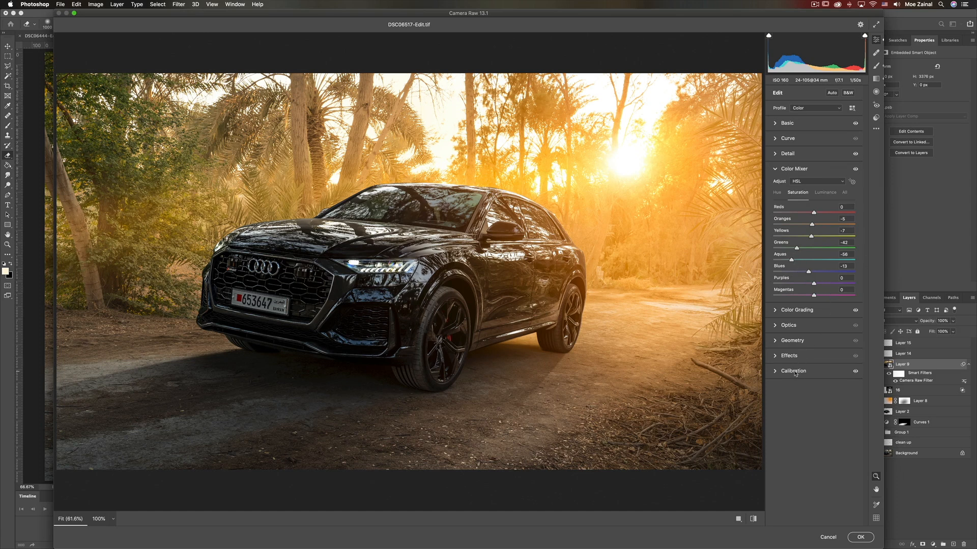
click(793, 371)
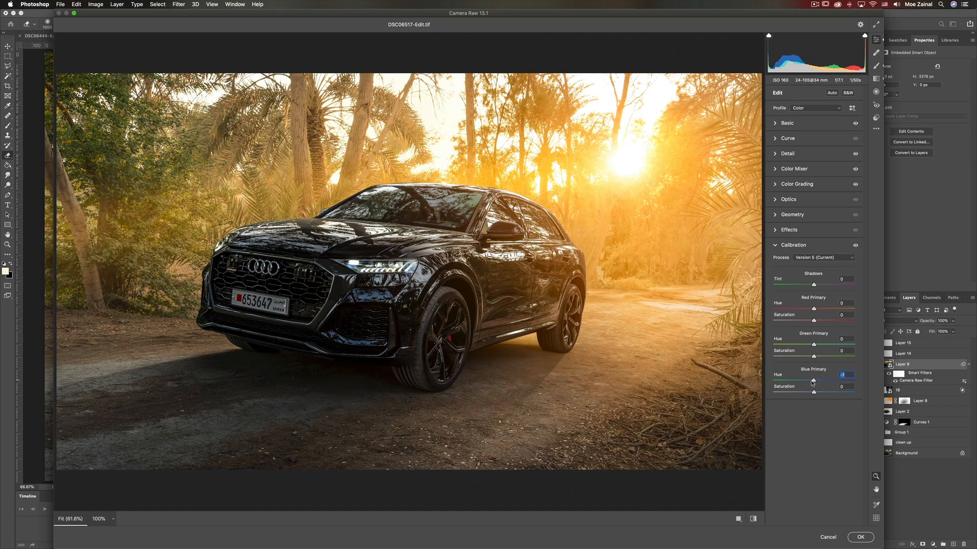
drag(812, 381, 815, 381)
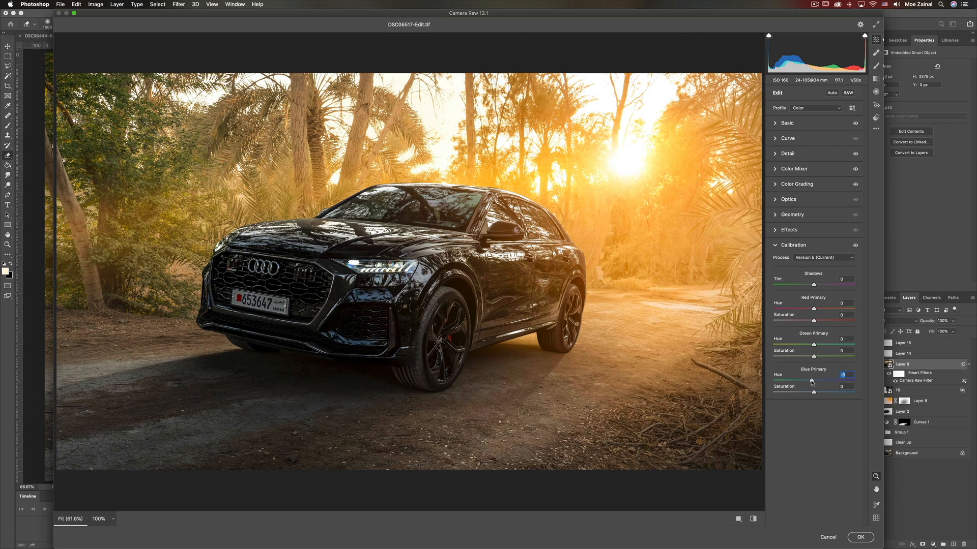
mouse_move(810, 383)
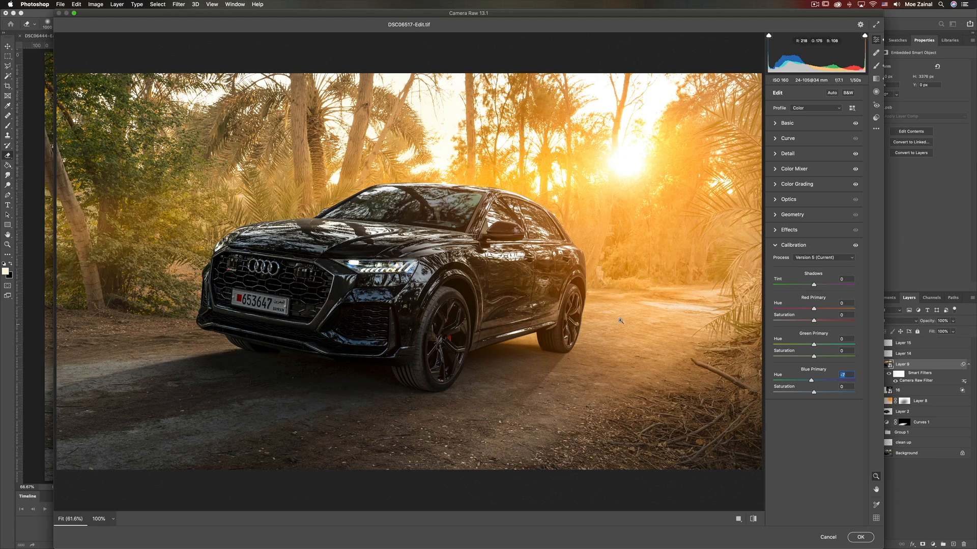
mouse_move(678, 347)
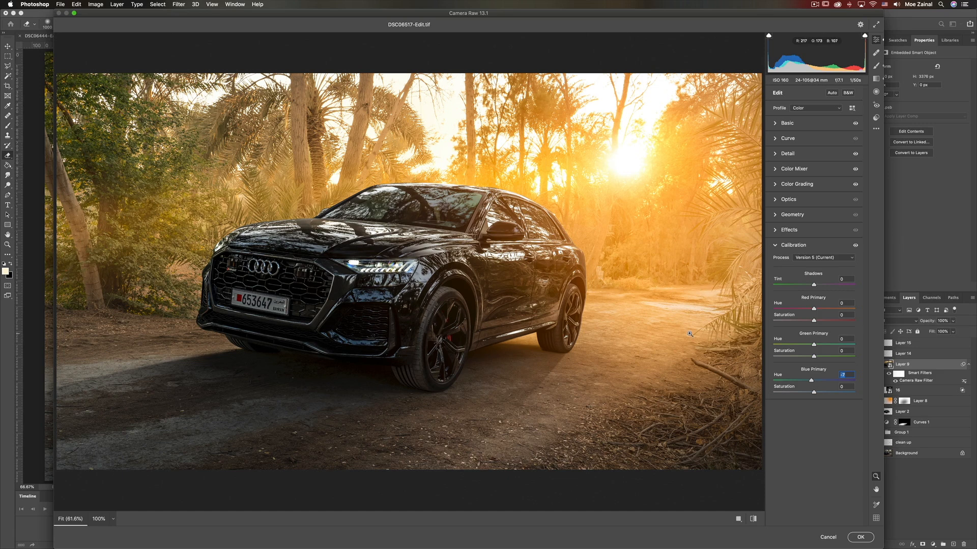
mouse_move(813, 244)
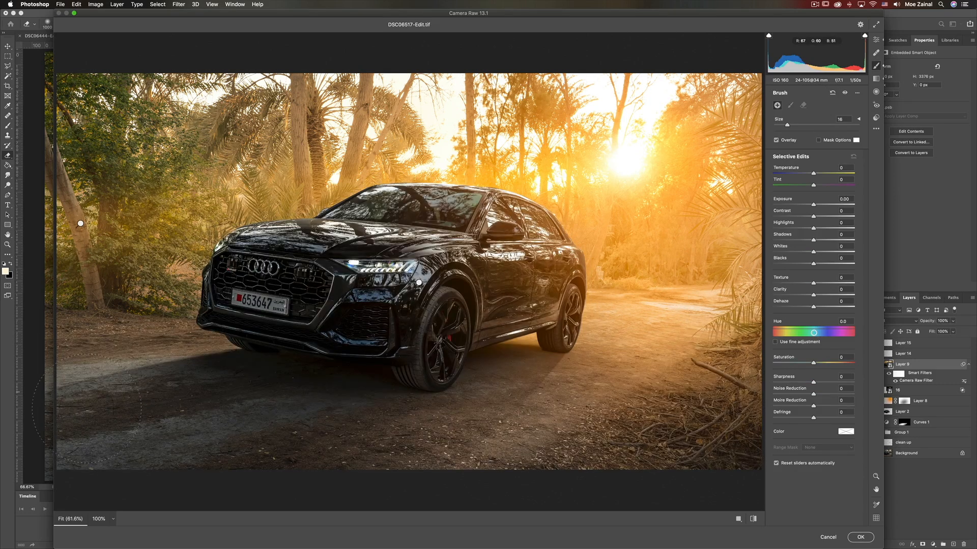
mouse_move(796, 191)
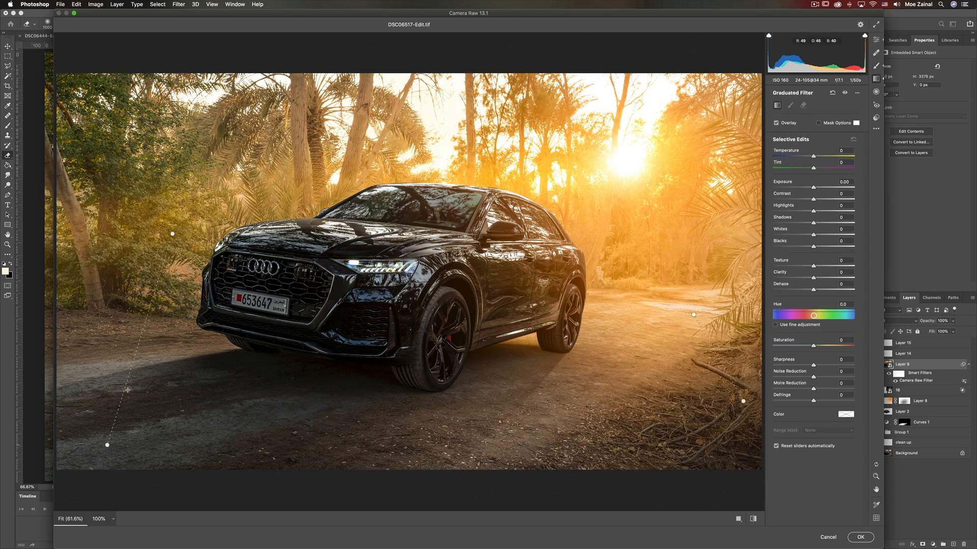
Drag a graduated filter with −0.85 exposure across the foreground road
drag(127, 391, 108, 450)
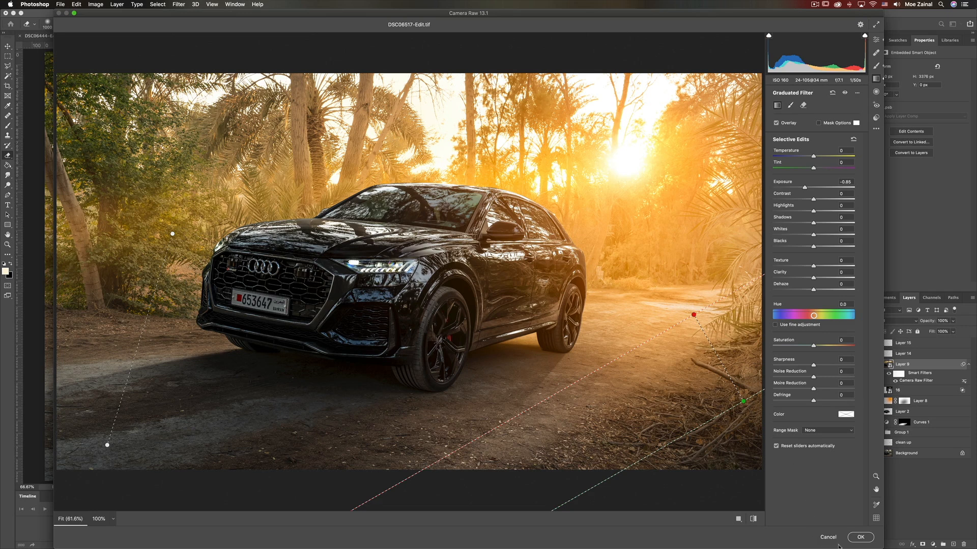
mouse_move(828, 537)
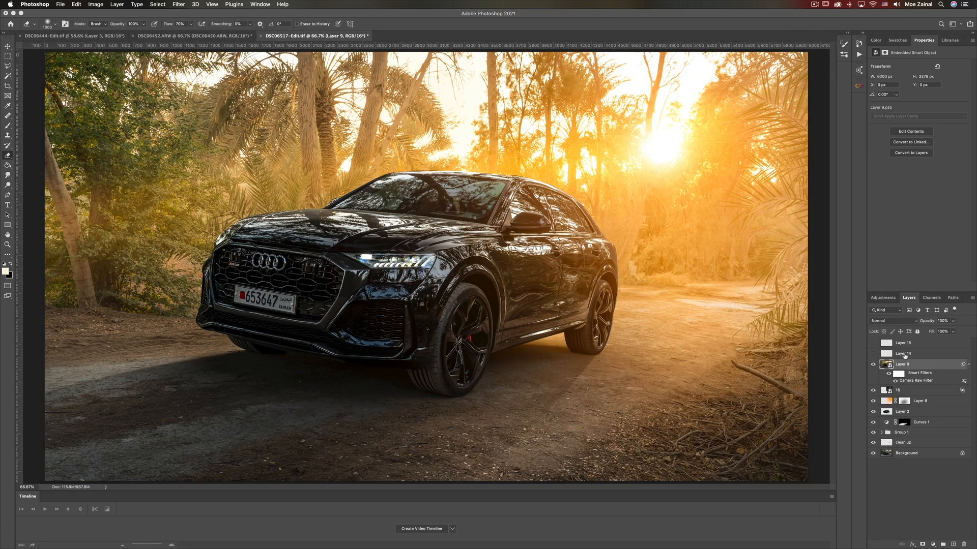
mouse_move(872, 353)
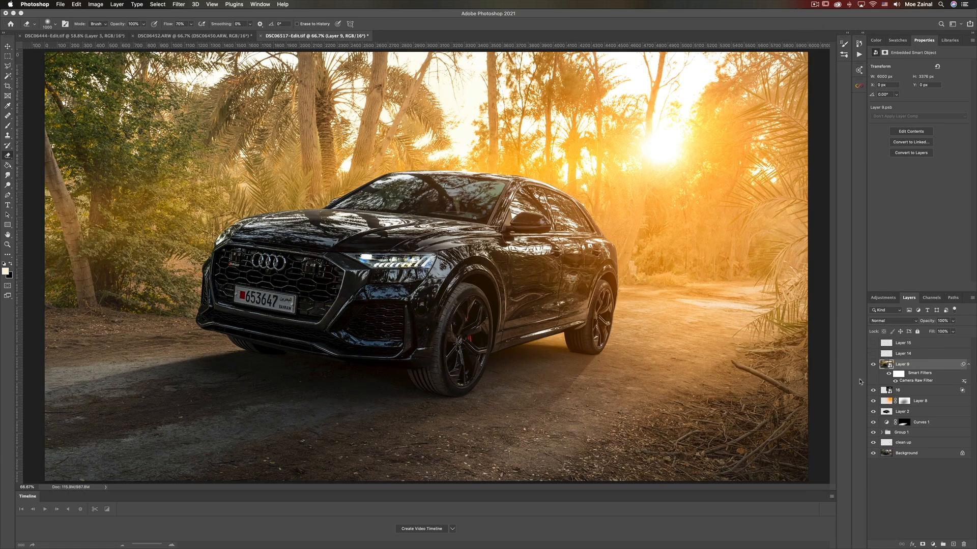
click(904, 353)
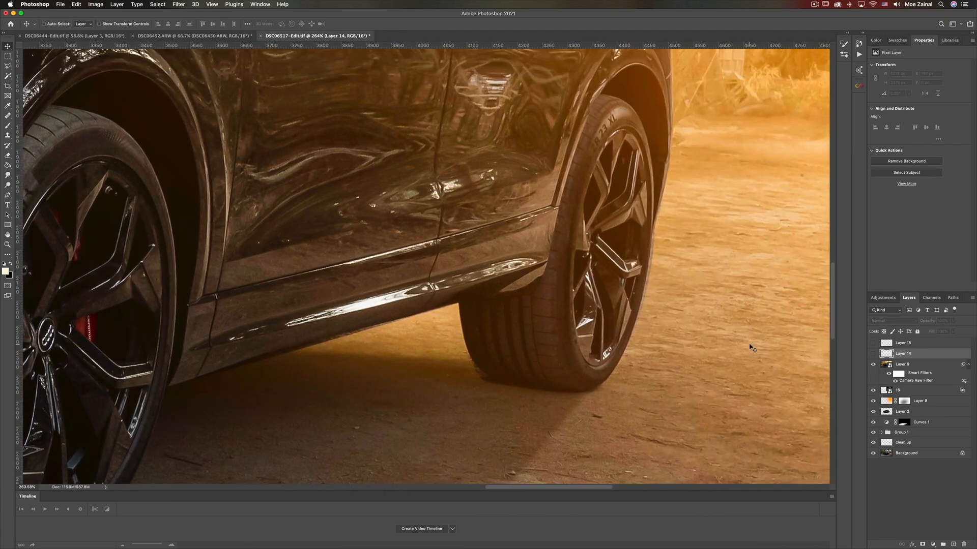
mouse_move(646, 303)
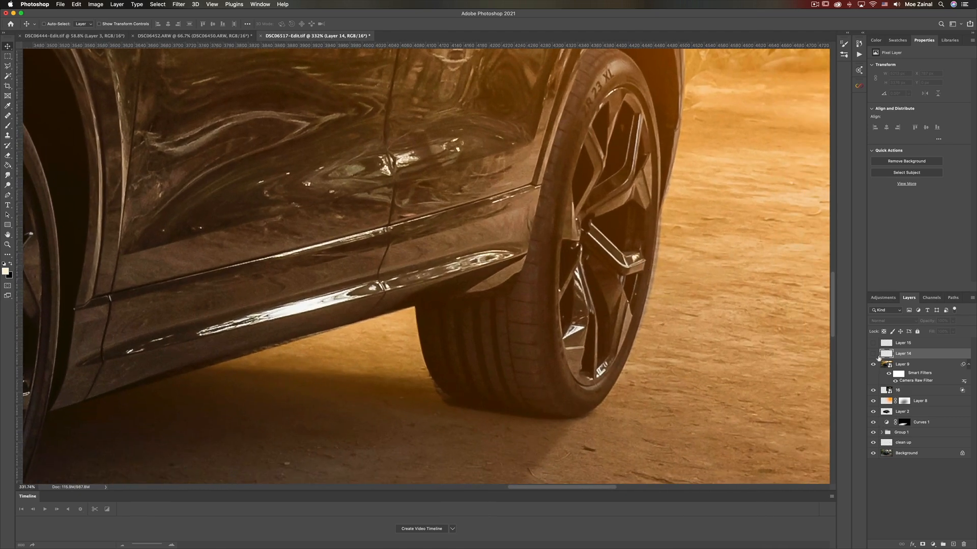
Make Layer 14 visible in the Layers panel
click(906, 354)
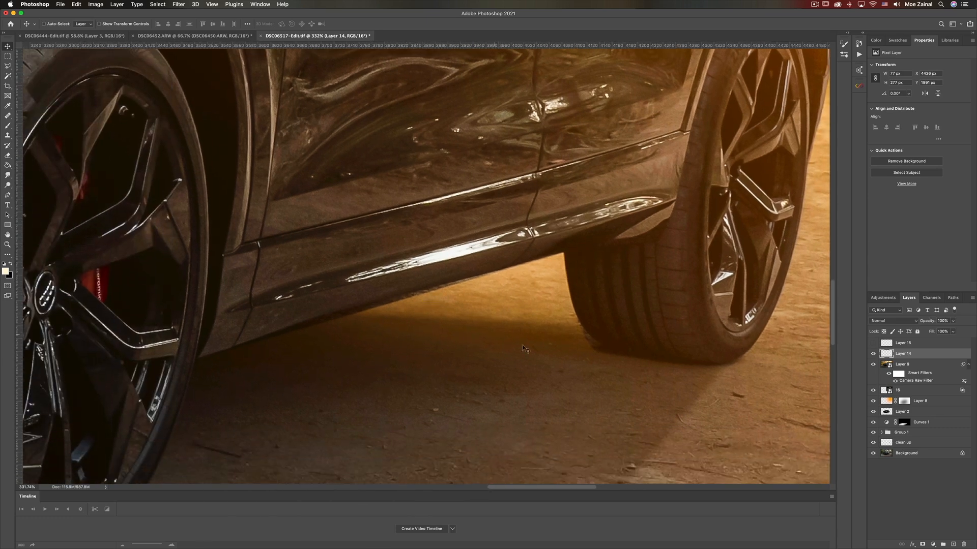
click(904, 343)
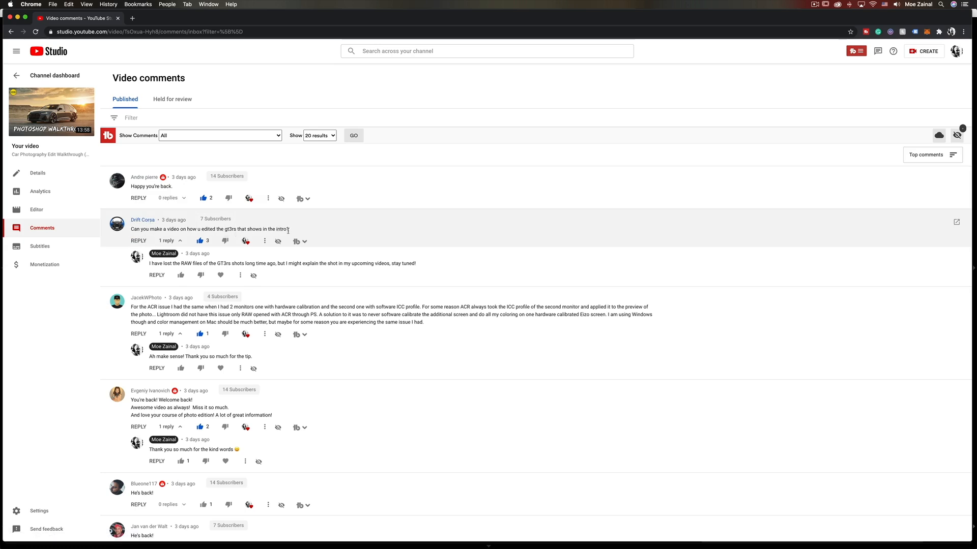
Switch from Photoshop to Chrome's YouTube Studio published comments for the walkthrough video
key(cmd+tab)
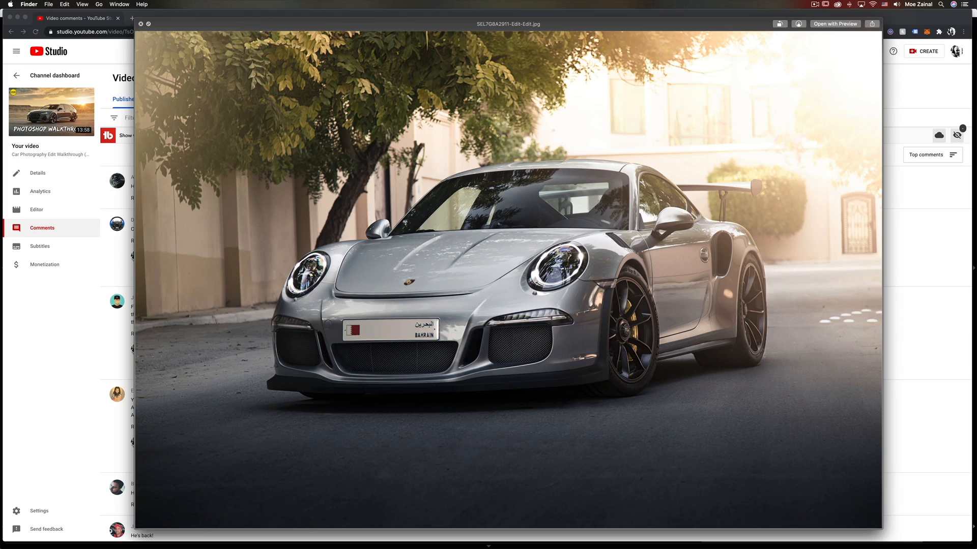
mouse_move(79, 205)
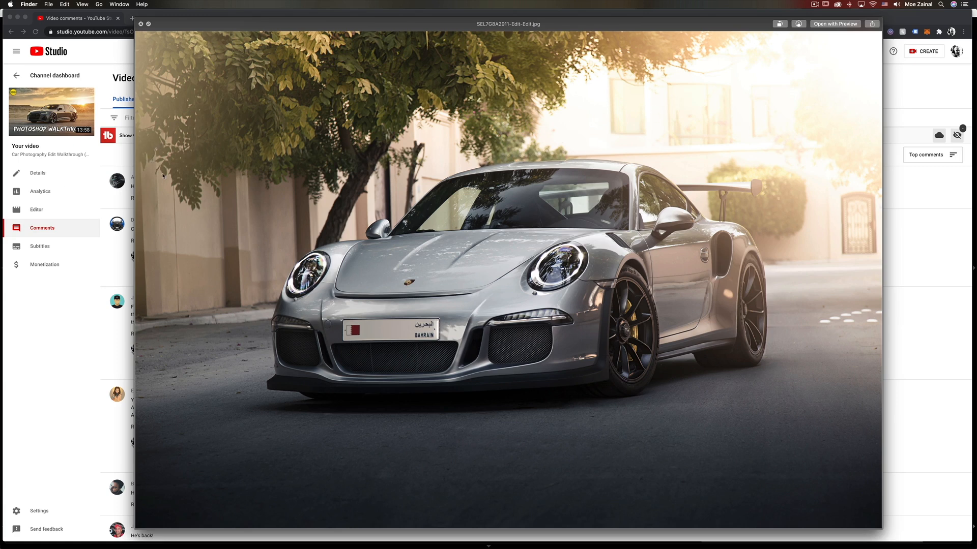
mouse_move(872, 89)
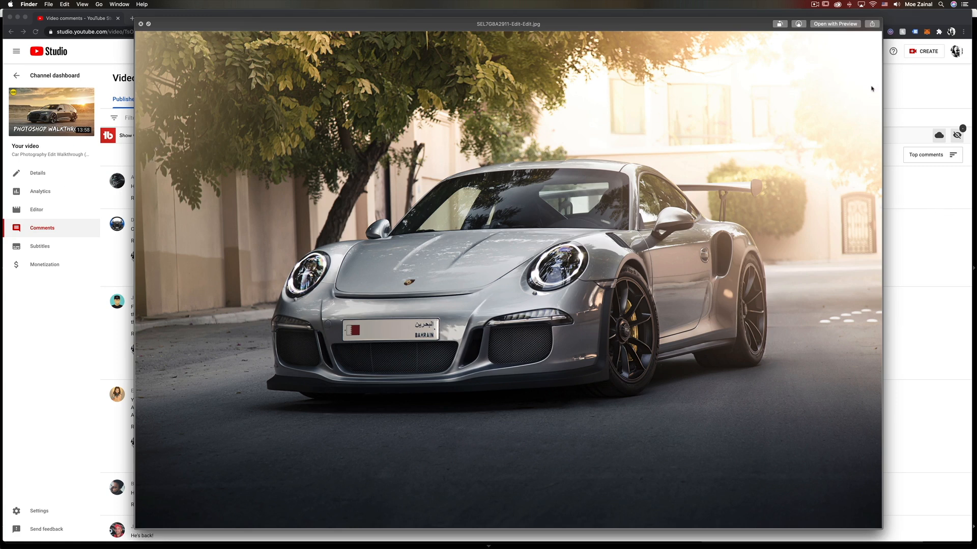
mouse_move(774, 107)
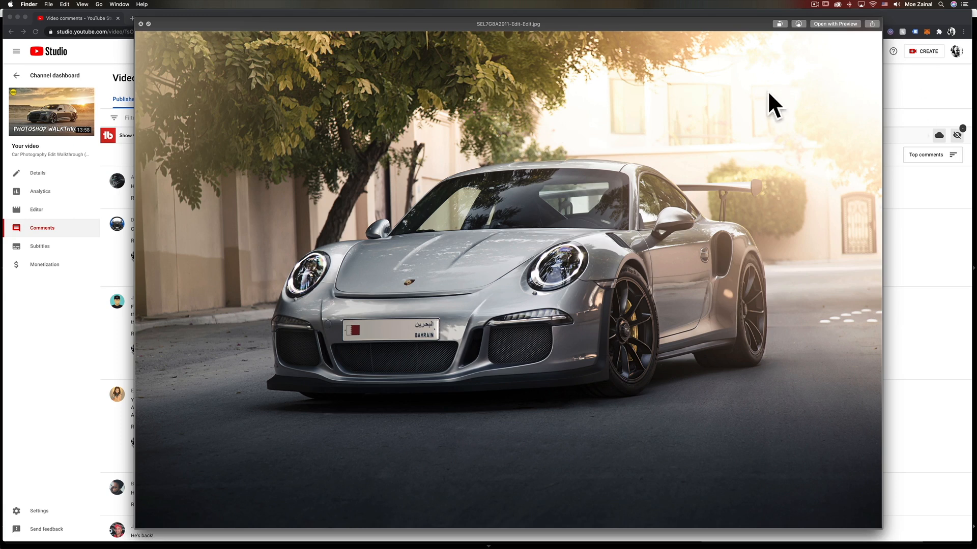
mouse_move(802, 96)
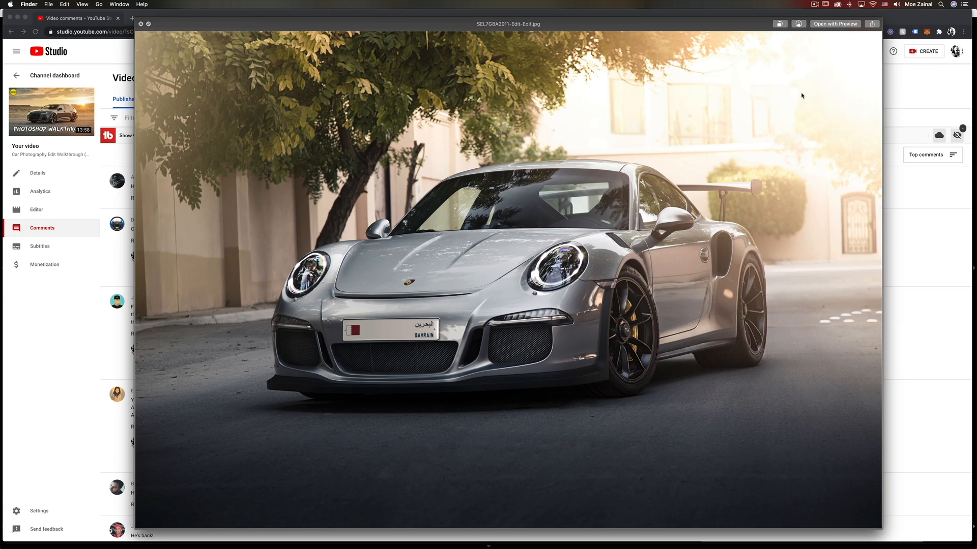
mouse_move(660, 313)
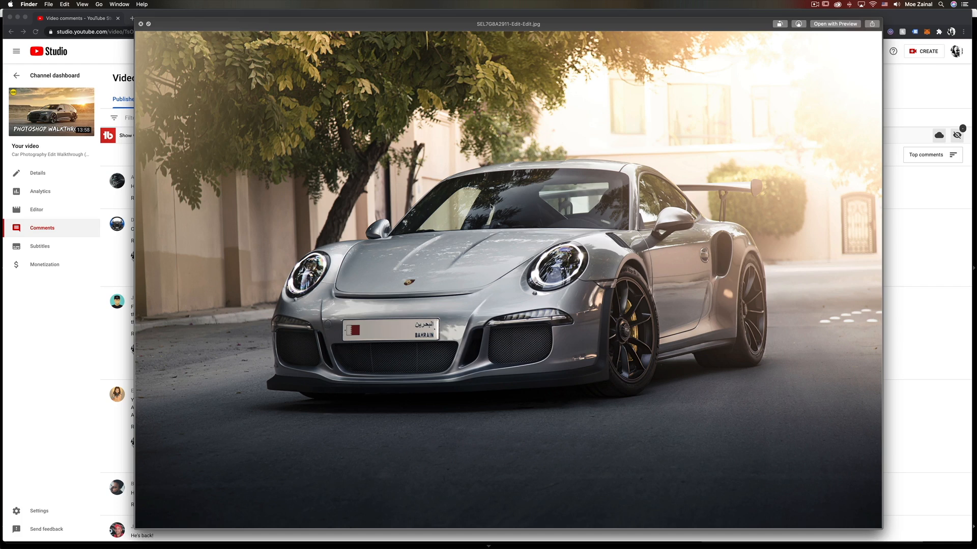
mouse_move(496, 257)
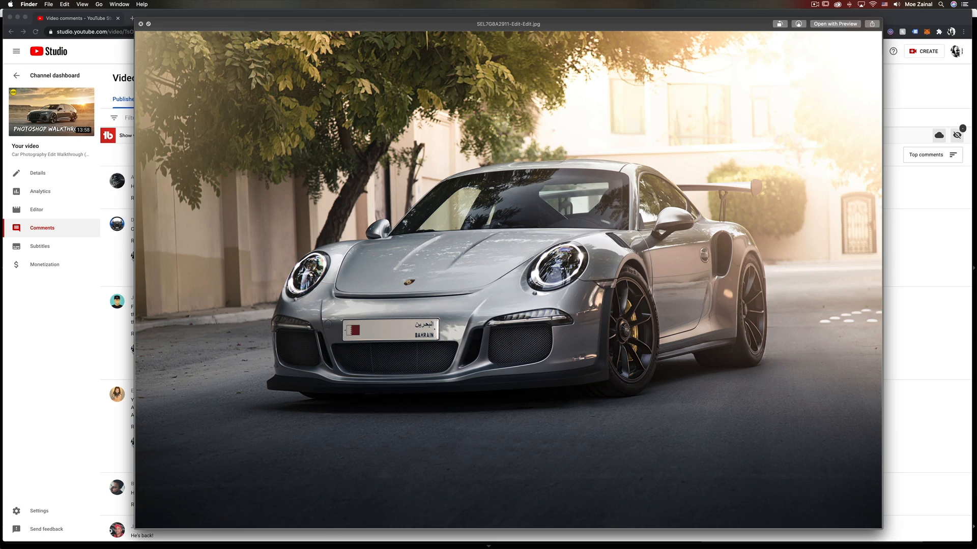
mouse_move(293, 155)
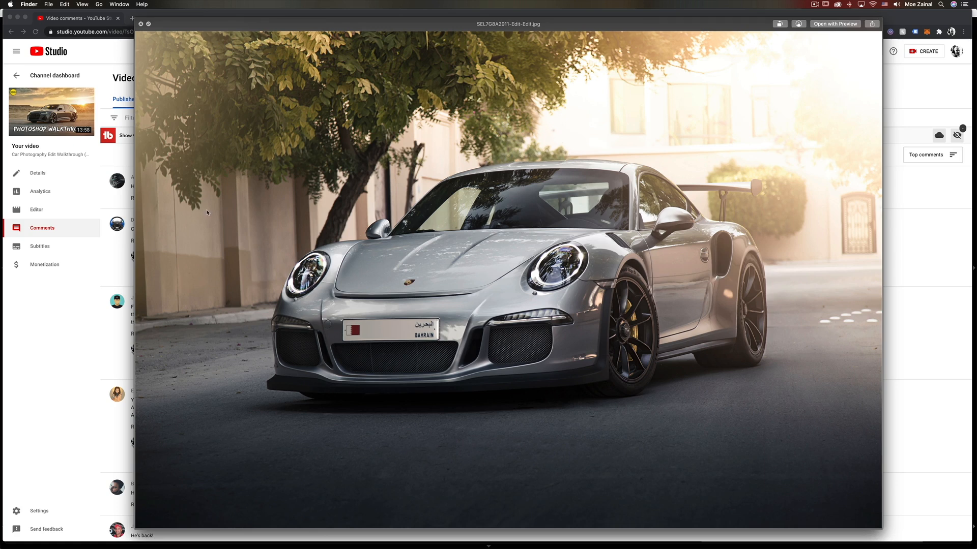
mouse_move(647, 209)
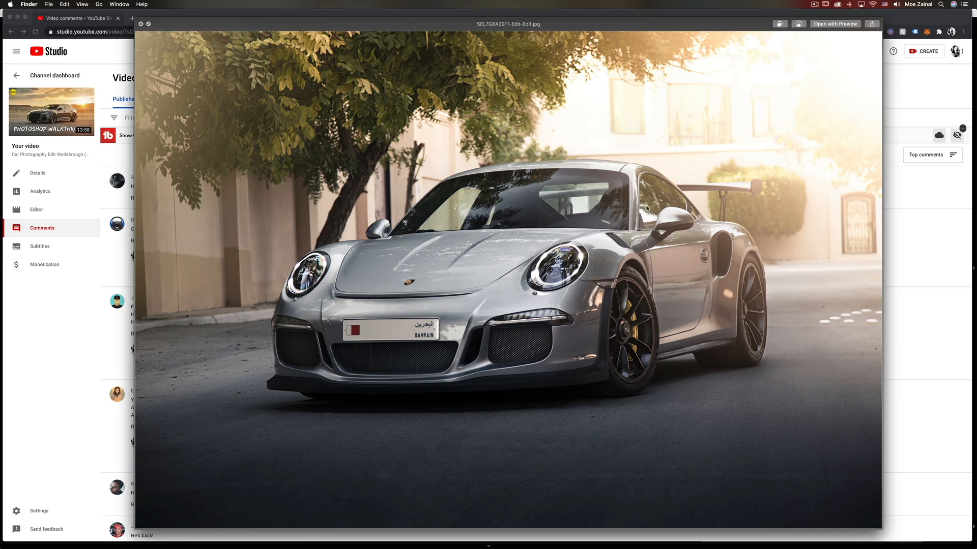
mouse_move(502, 394)
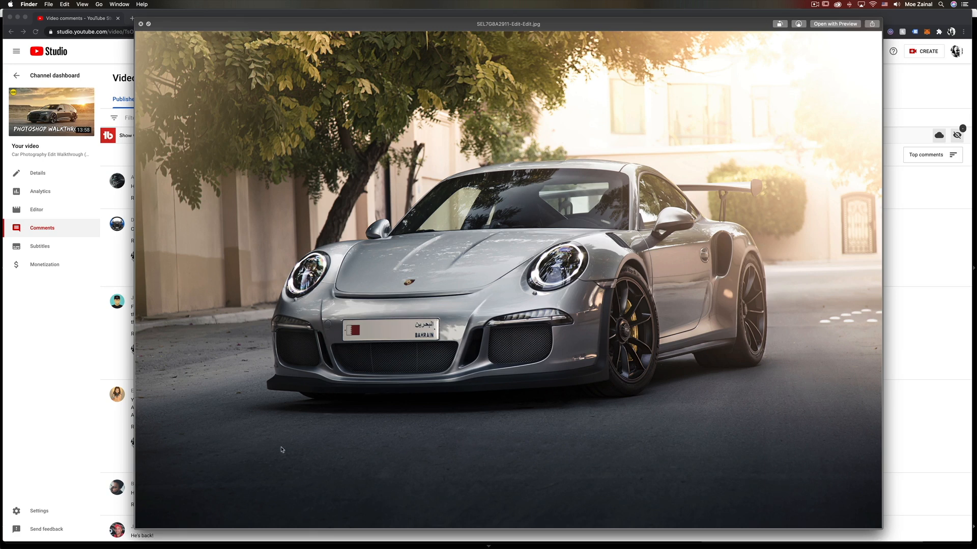
mouse_move(240, 325)
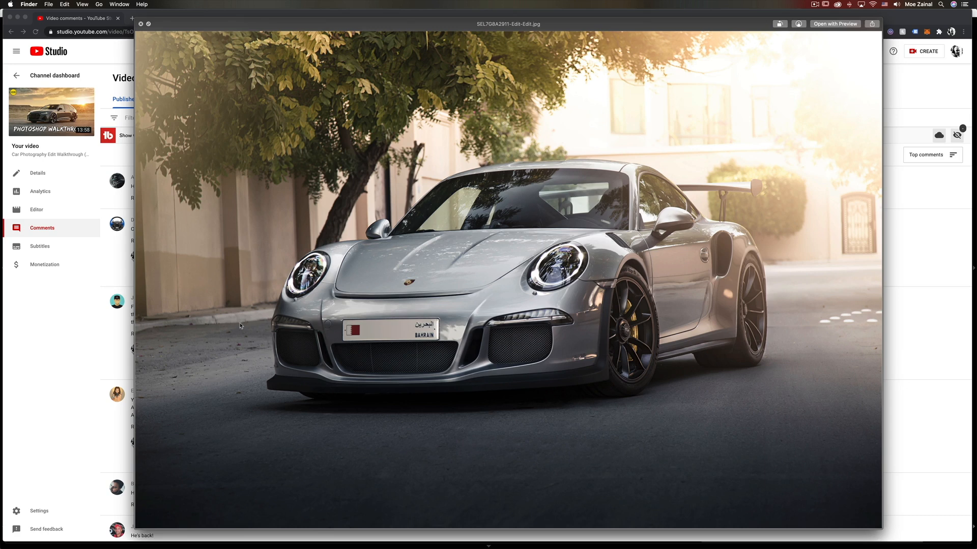
mouse_move(225, 254)
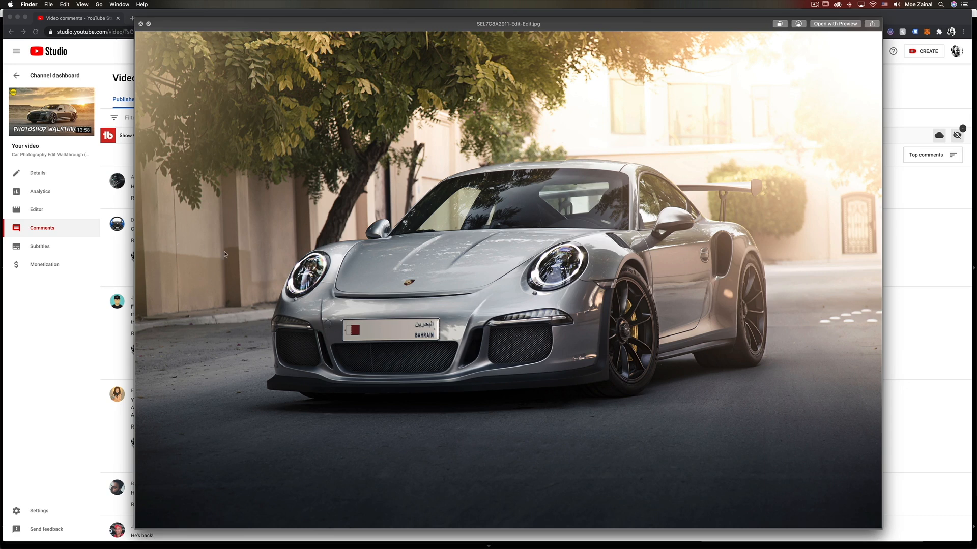
mouse_move(218, 259)
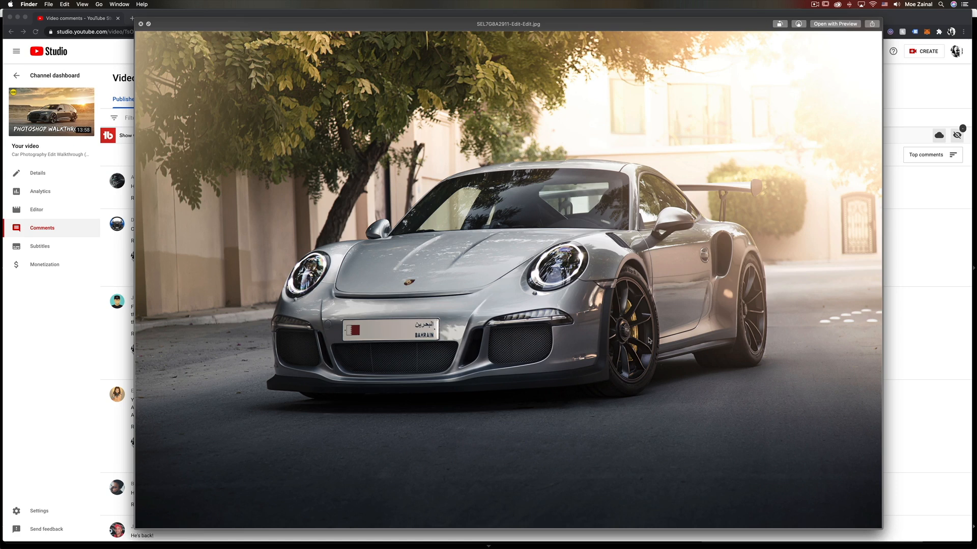
mouse_move(585, 349)
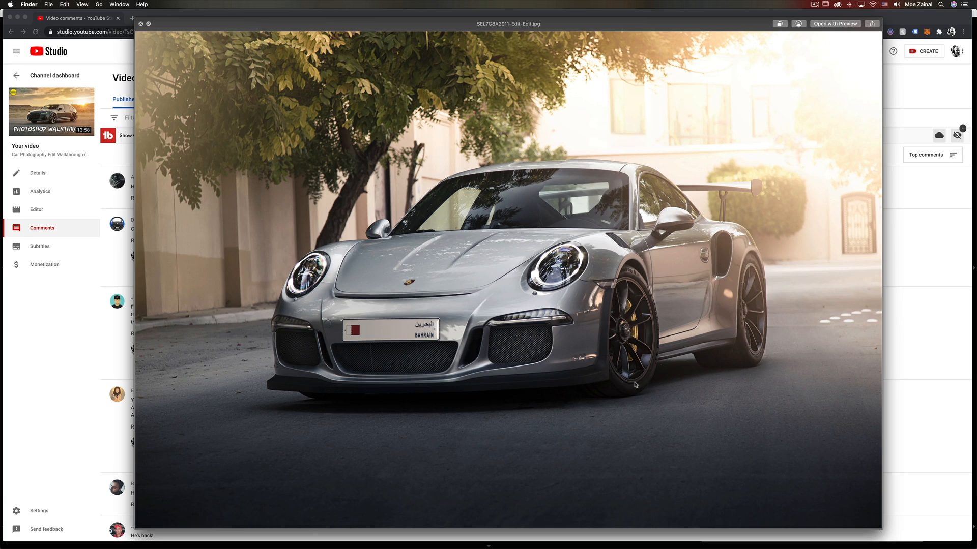
mouse_move(406, 310)
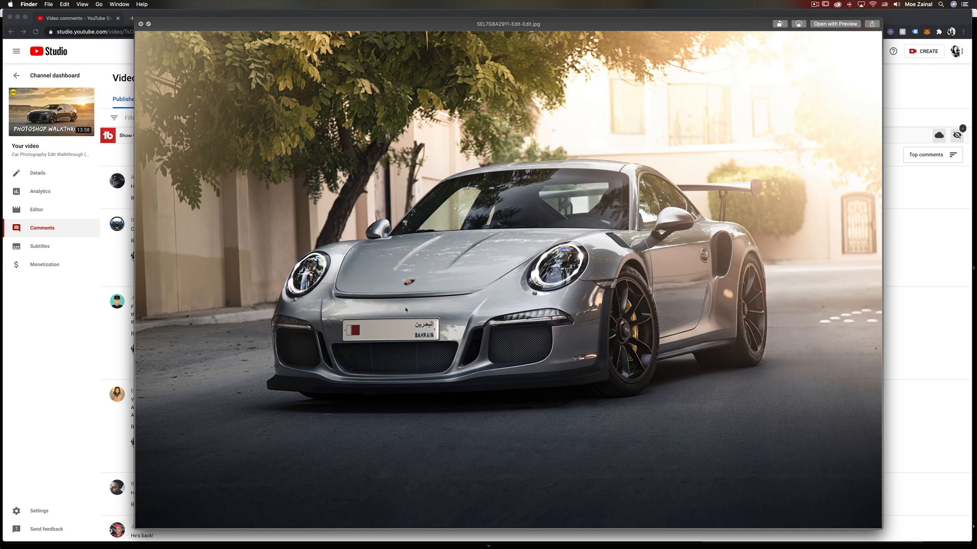
mouse_move(480, 310)
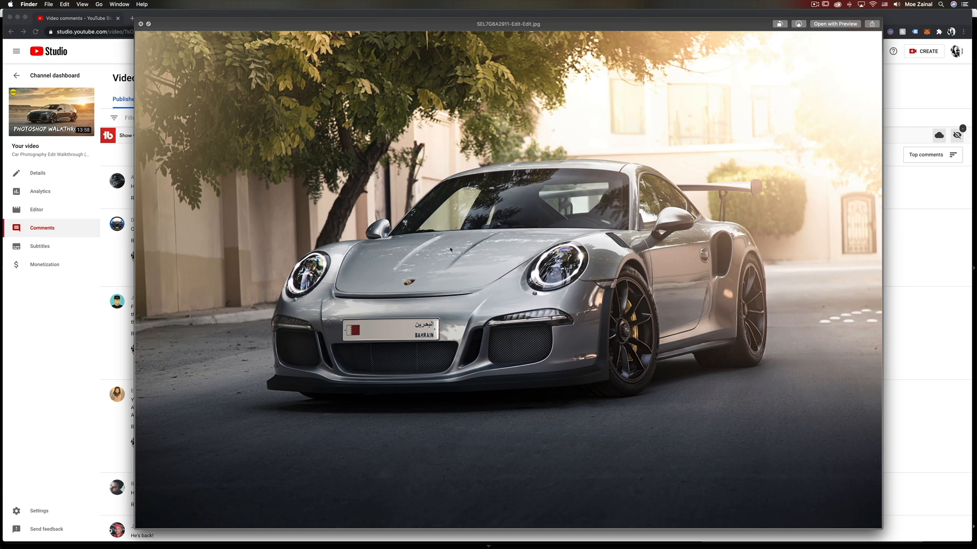
mouse_move(429, 347)
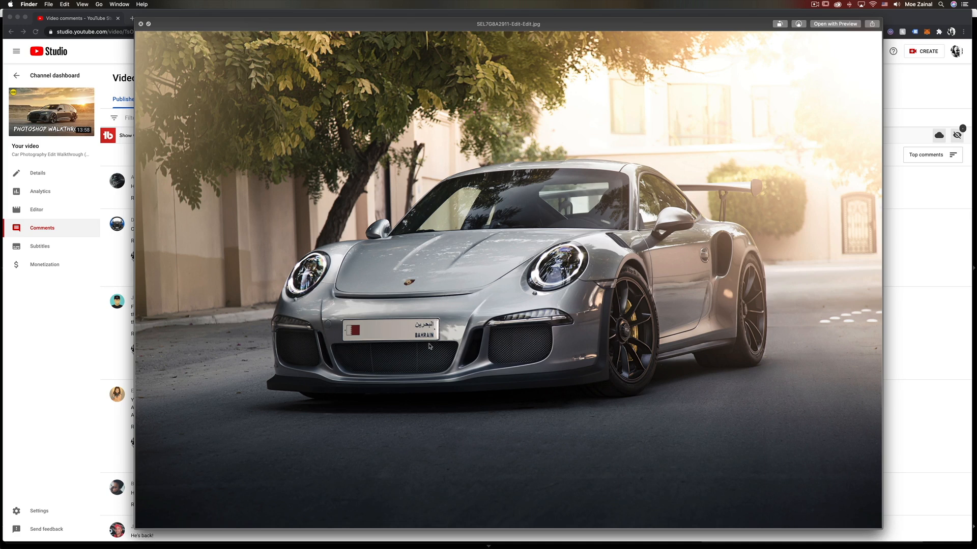
mouse_move(509, 345)
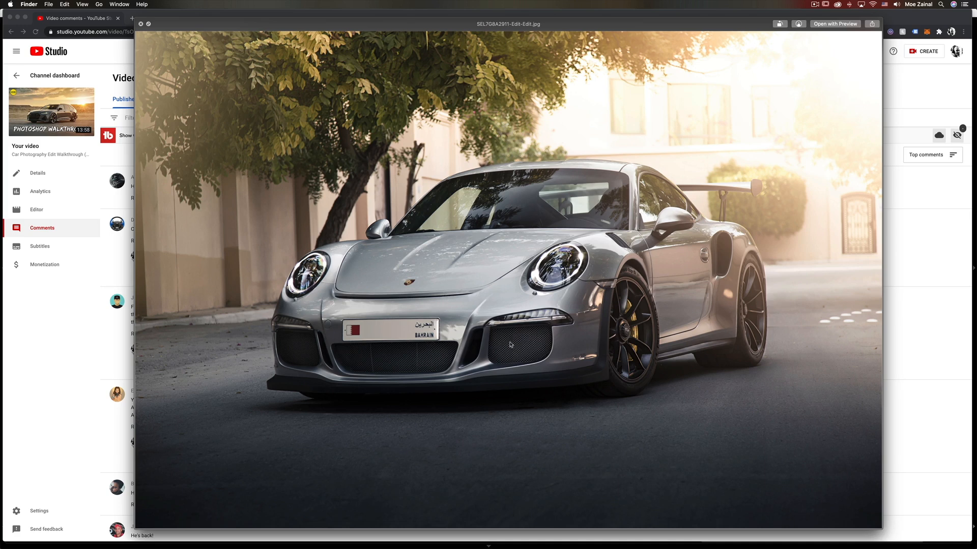
mouse_move(438, 360)
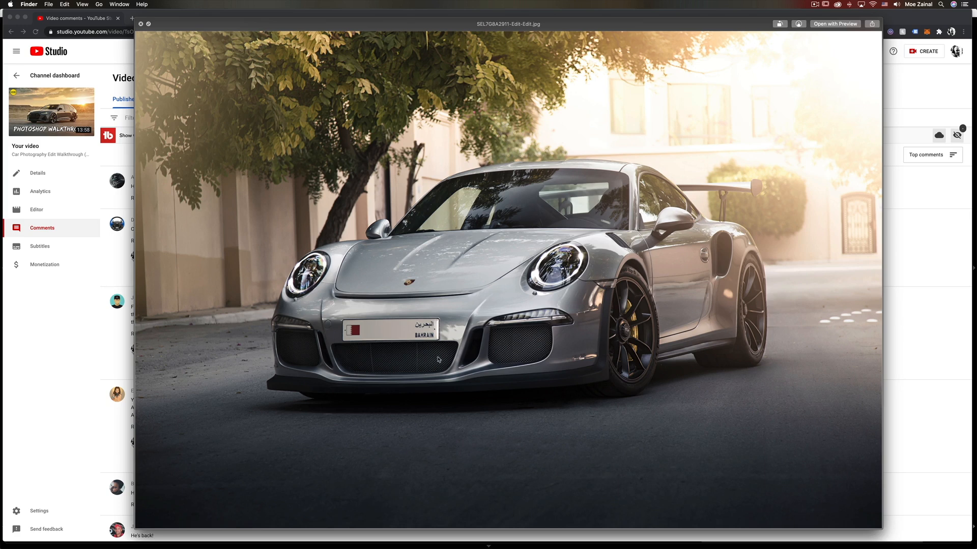
mouse_move(387, 363)
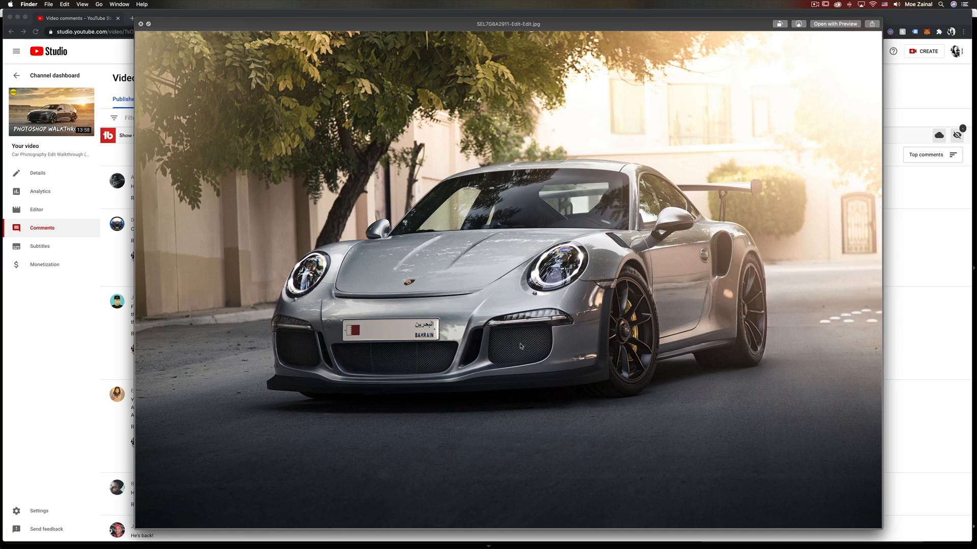
mouse_move(694, 333)
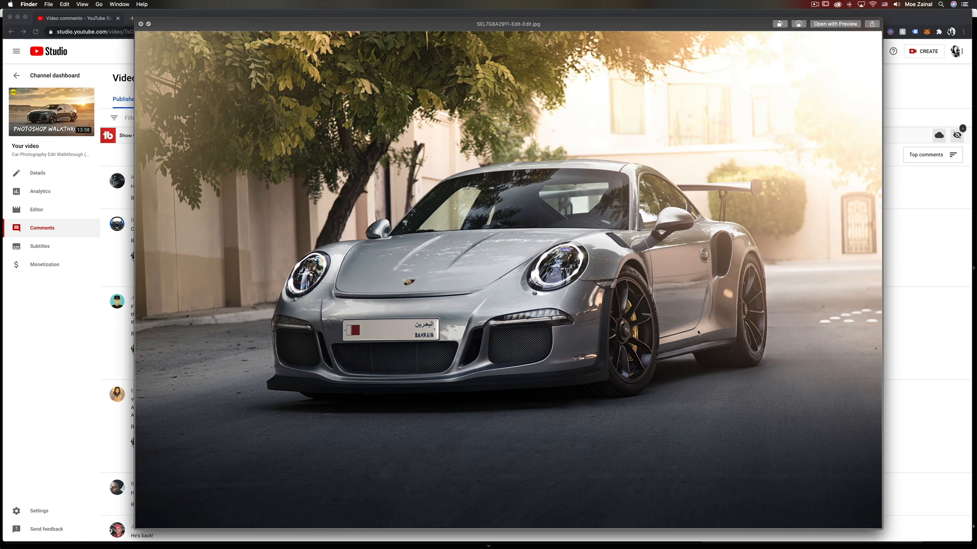
mouse_move(724, 333)
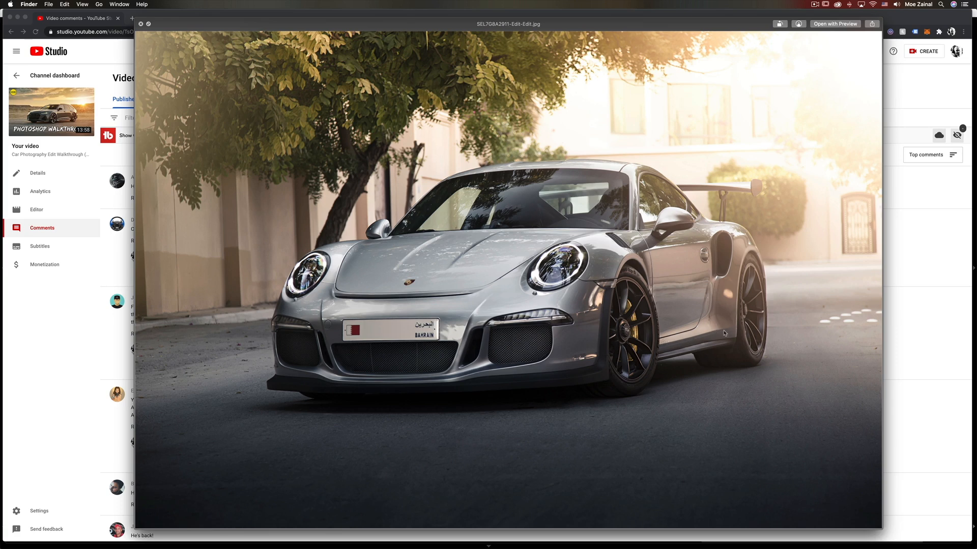
mouse_move(658, 266)
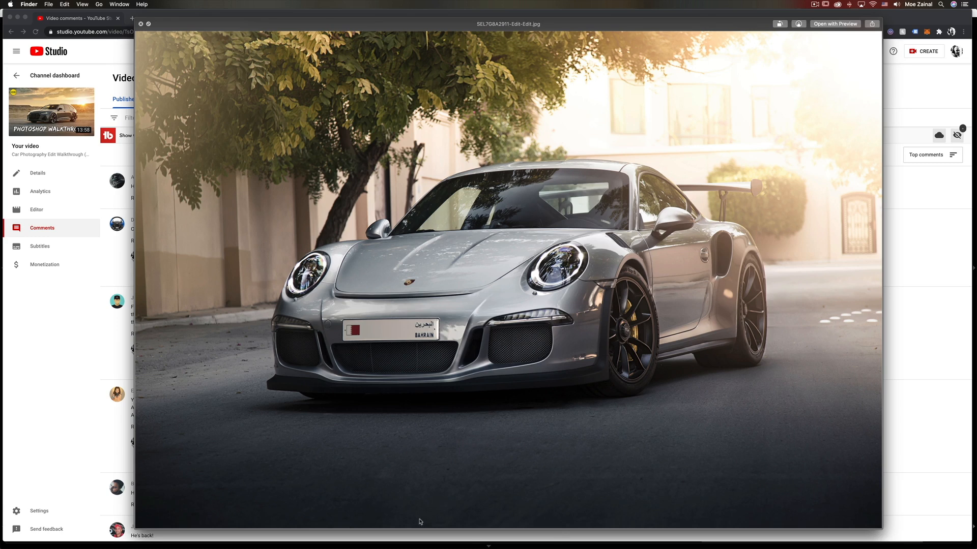
mouse_move(386, 529)
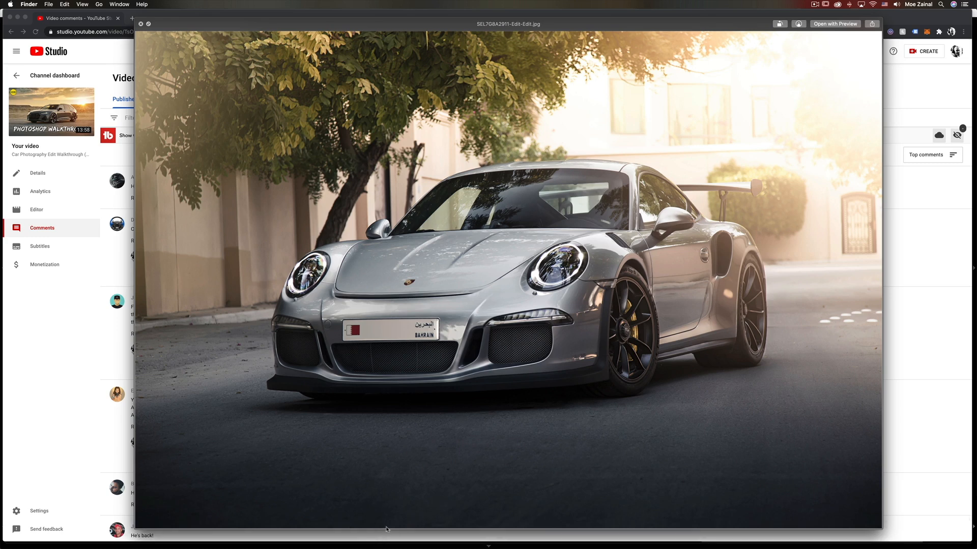
mouse_move(433, 431)
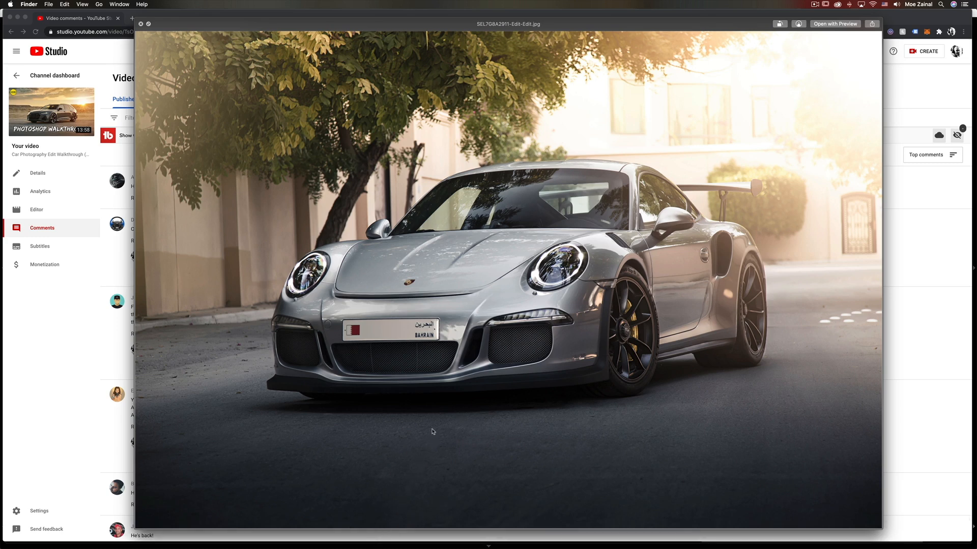
mouse_move(874, 110)
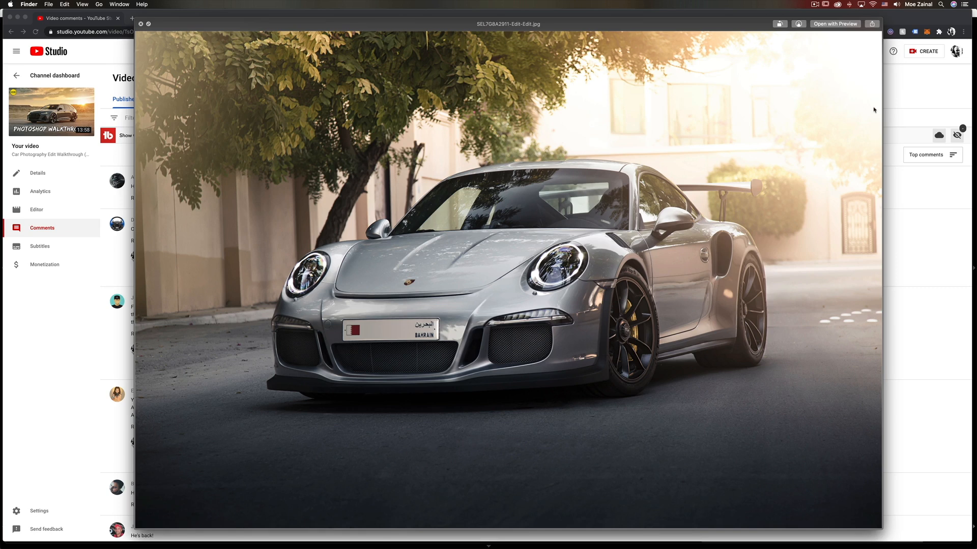
mouse_move(842, 50)
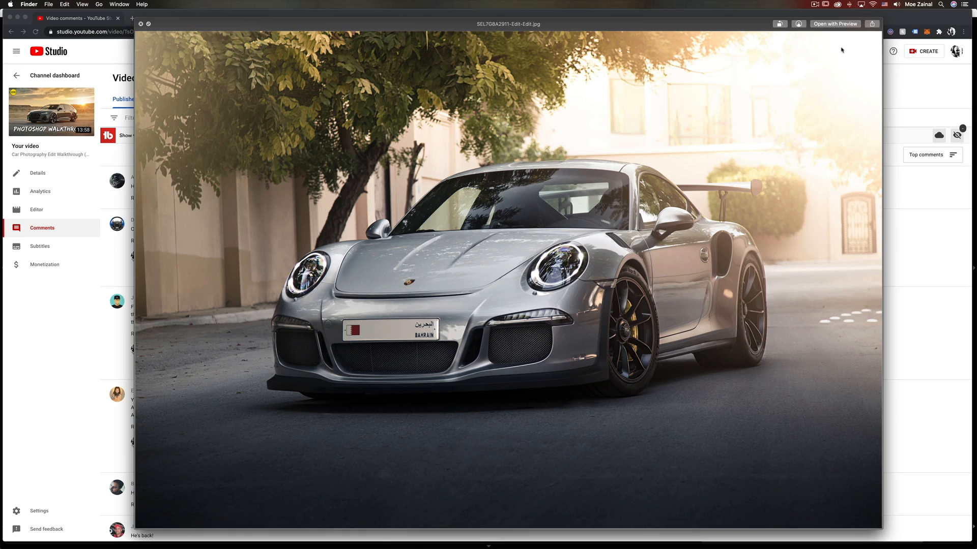
mouse_move(738, 151)
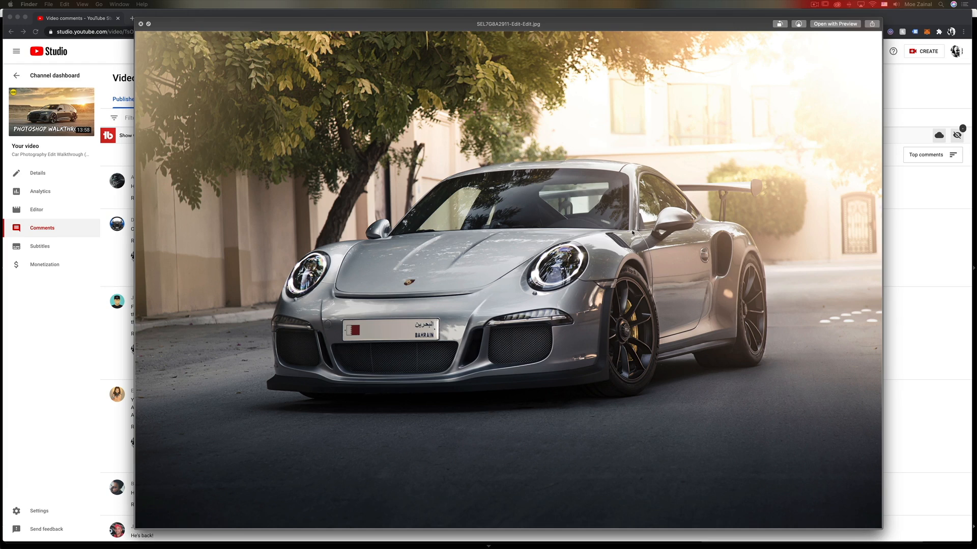
mouse_move(457, 488)
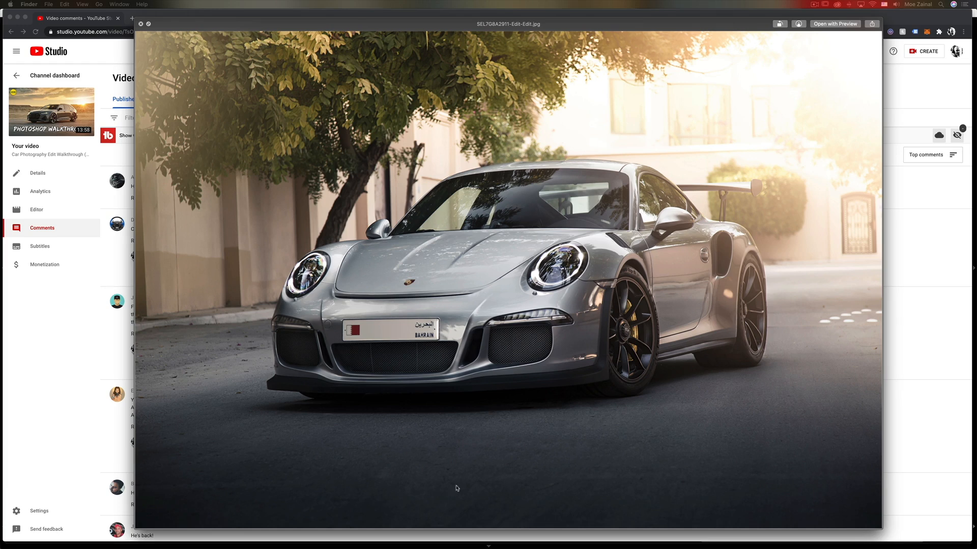
mouse_move(224, 475)
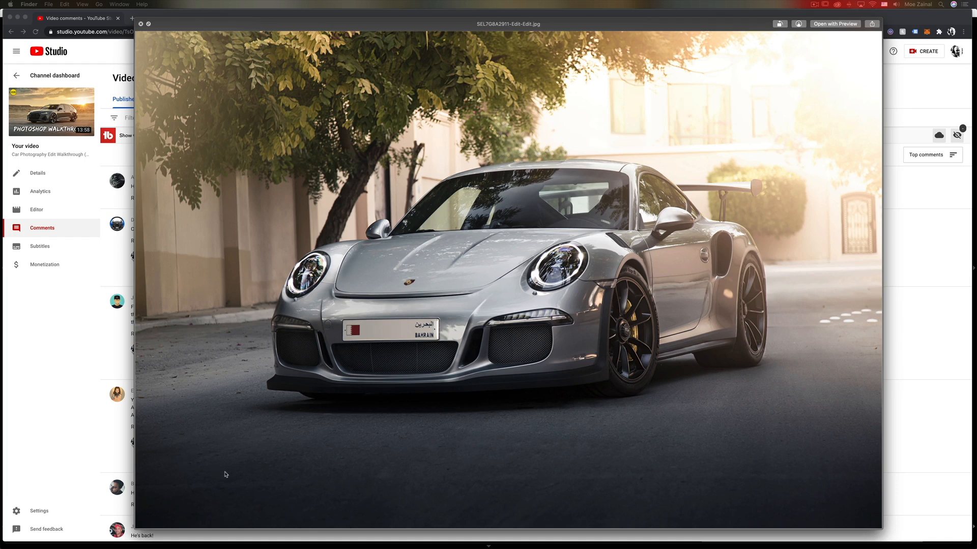
mouse_move(812, 112)
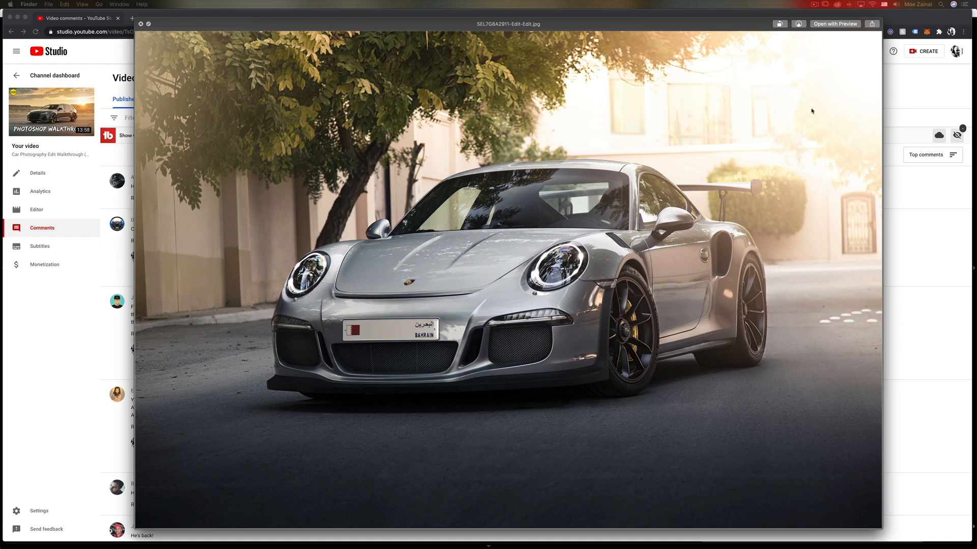
mouse_move(814, 111)
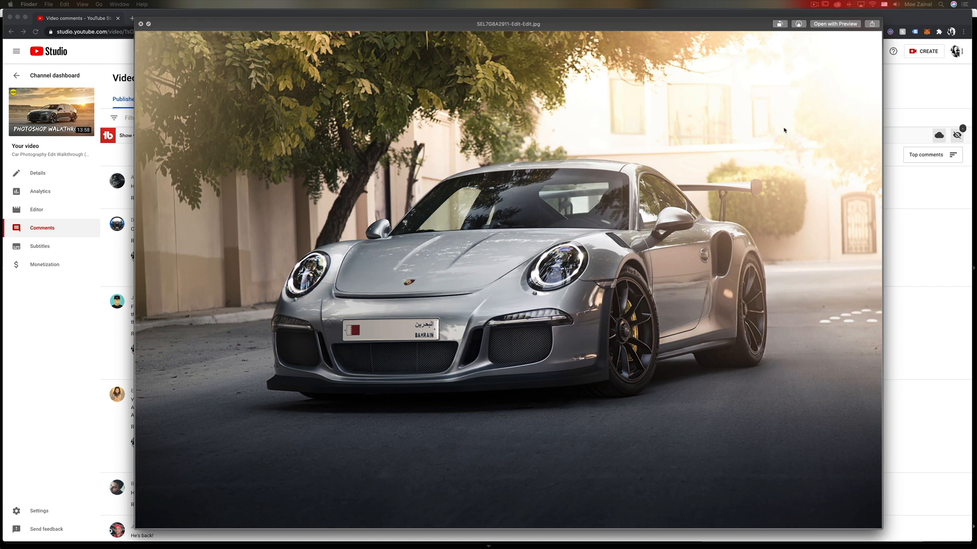
mouse_move(825, 118)
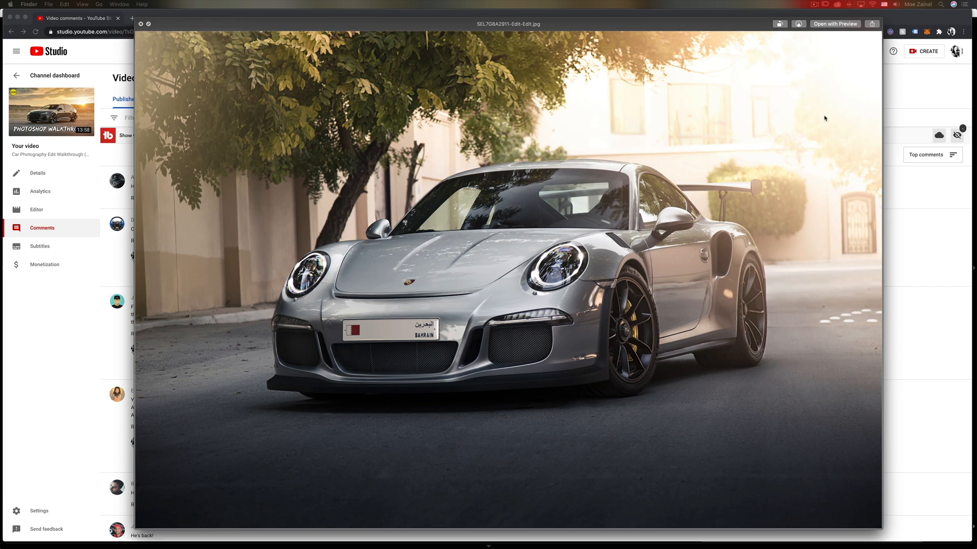
Dismiss the Porsche GT3 RS Quick Look preview to reveal the comments page
click(142, 24)
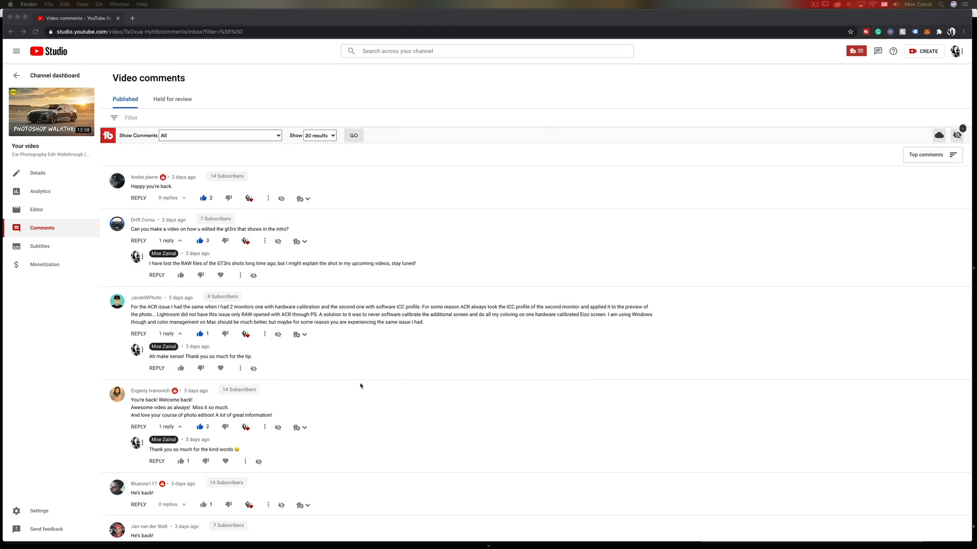
Scroll down to the channel's reply linking the overlays megapack
scroll(down, 3)
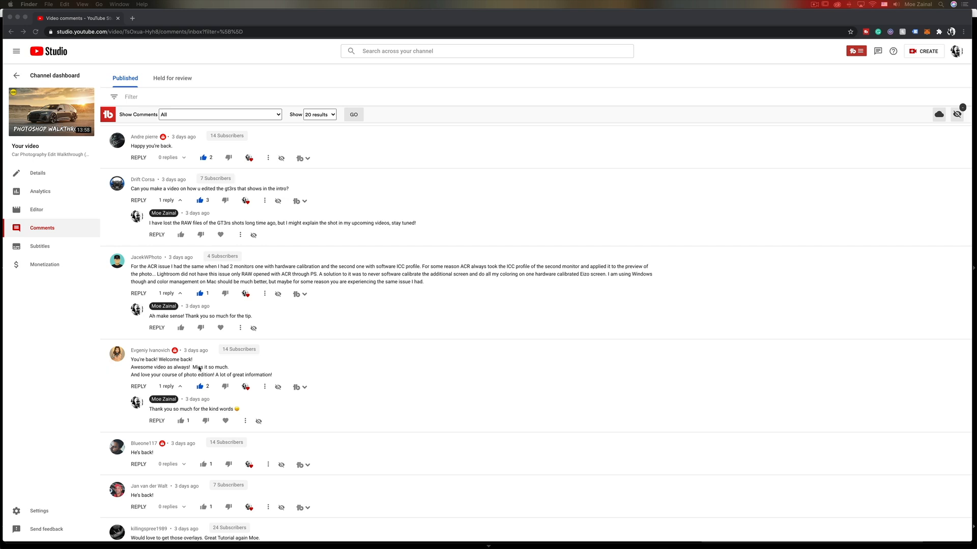
scroll(down, 3)
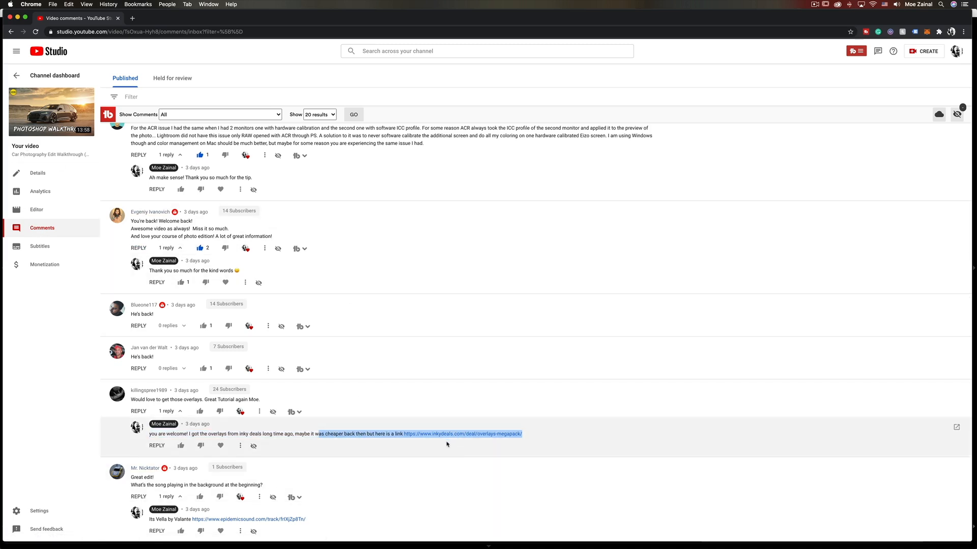
mouse_move(453, 447)
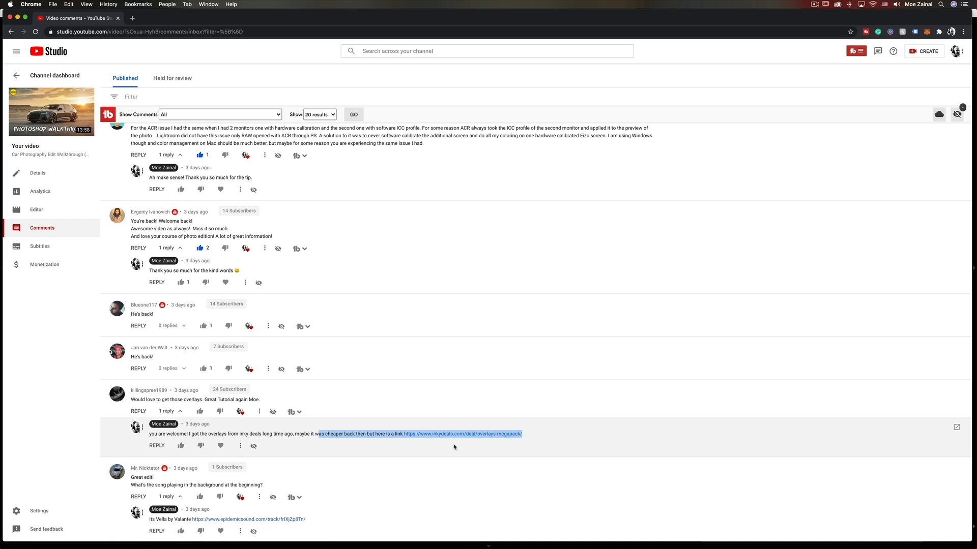
Scroll to the bottom thread with the French viewer's Udemy complaint and replies
scroll(down, 3)
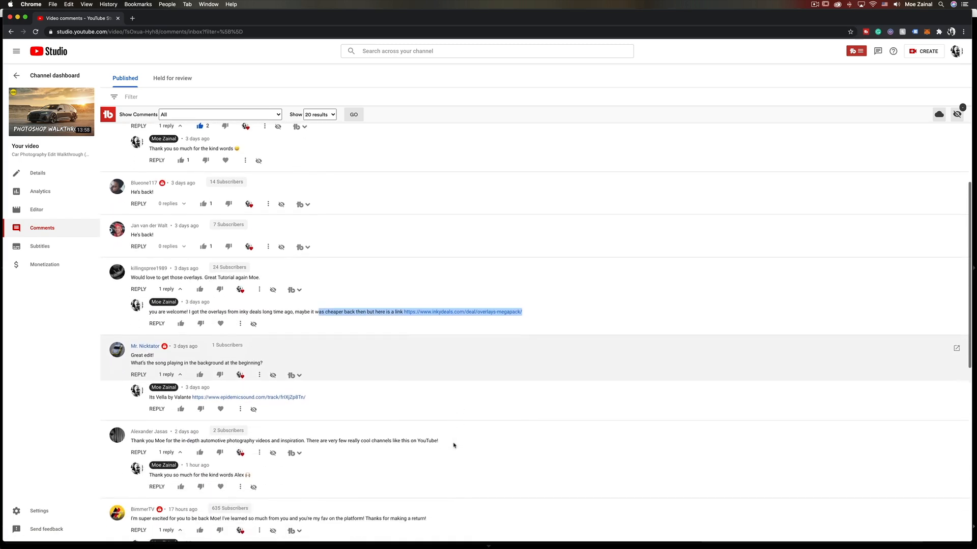
scroll(down, 3)
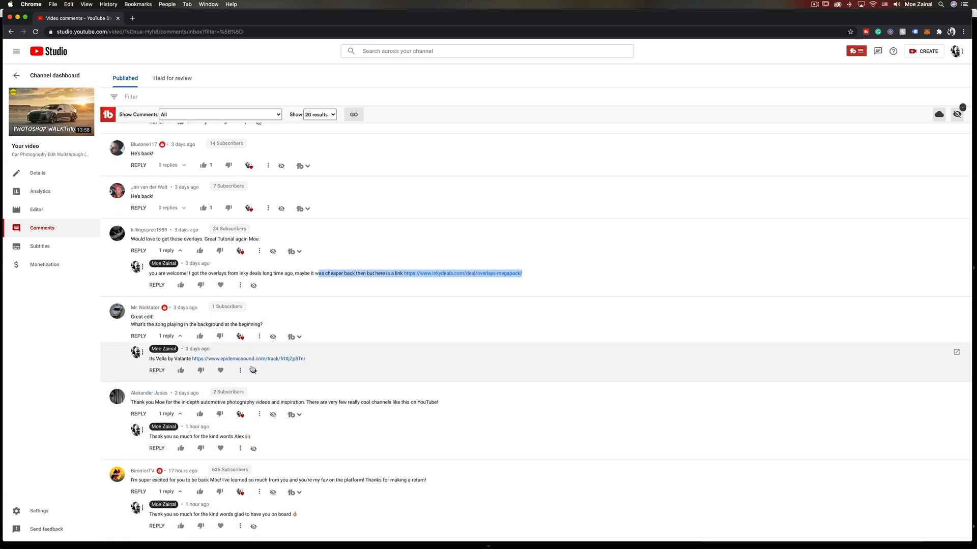
scroll(down, 3)
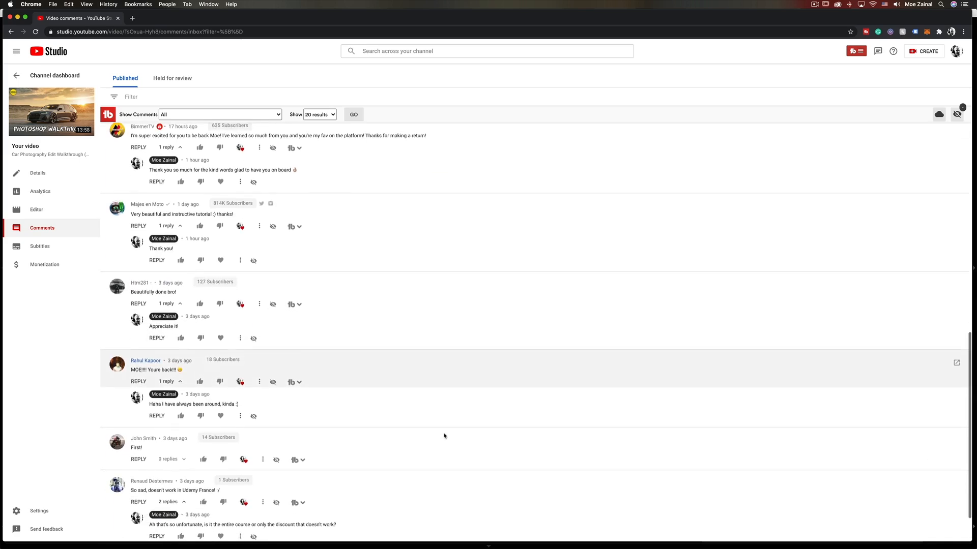
scroll(down, 3)
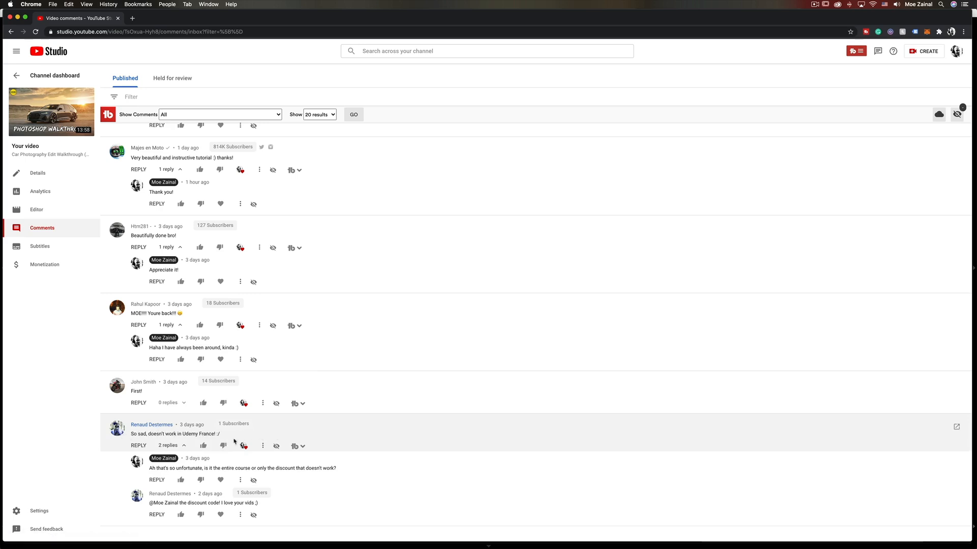
scroll(down, 3)
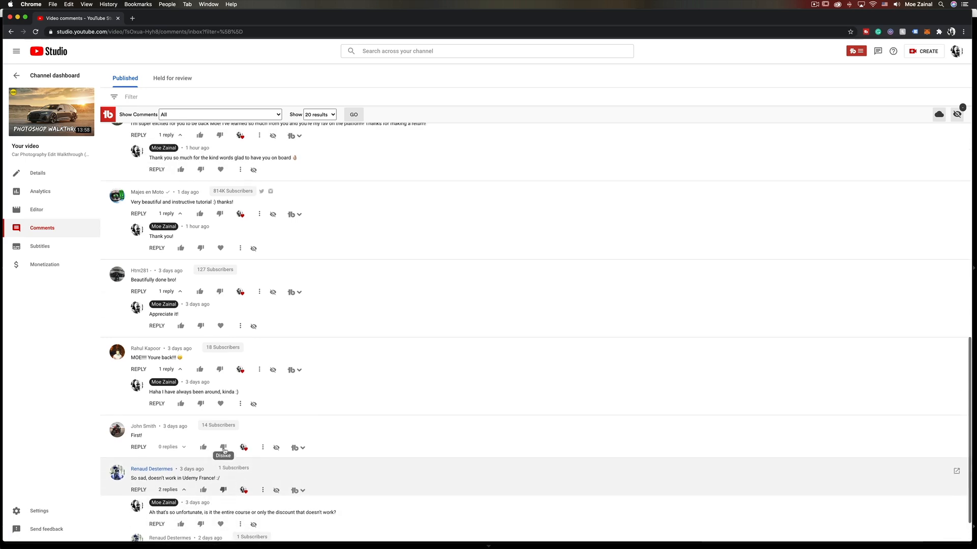
scroll(down, 3)
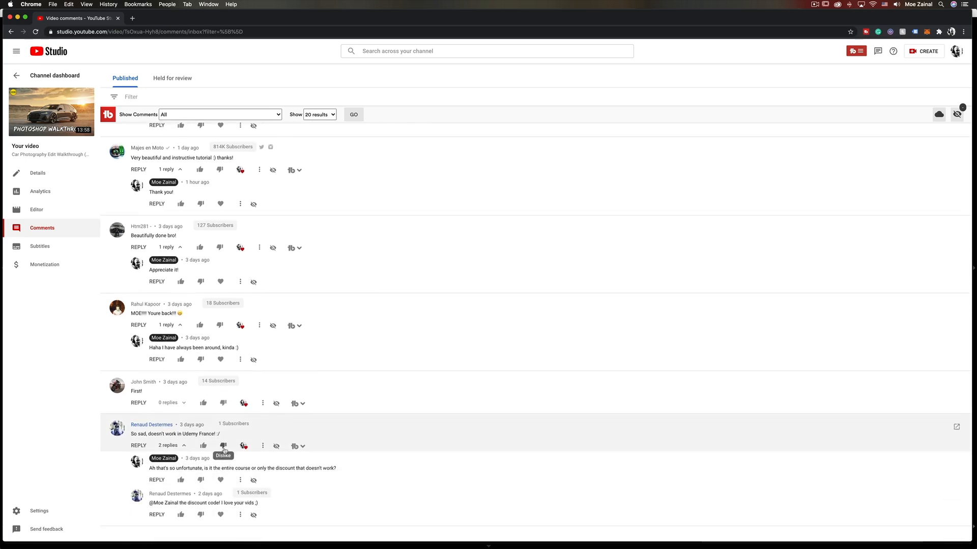